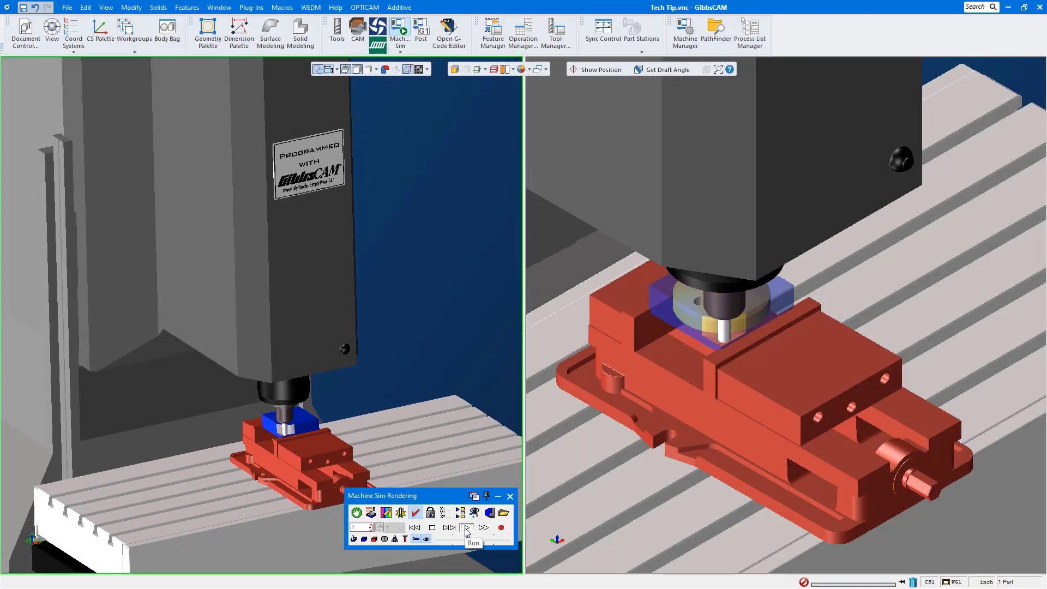
Play the disc-in-vise machine simulation through its stepped profile until the centre pocket is cut
click(467, 527)
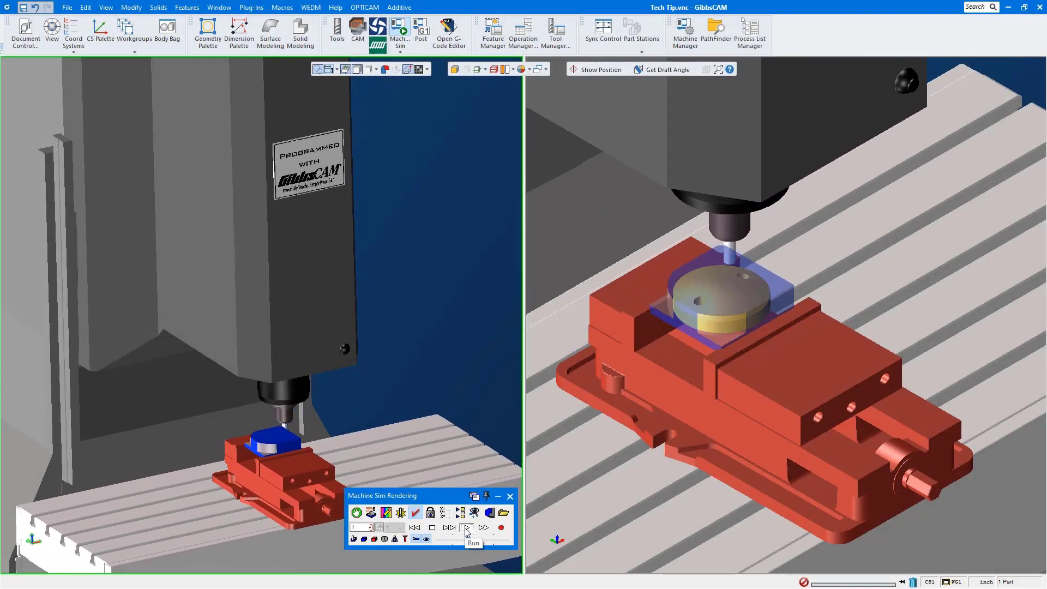
click(466, 528)
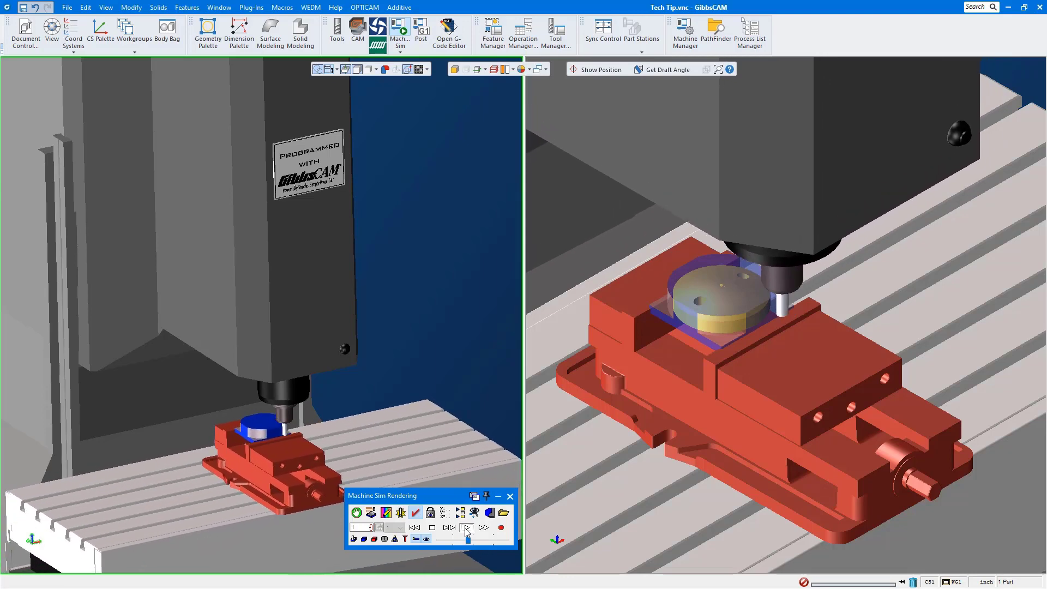
click(449, 528)
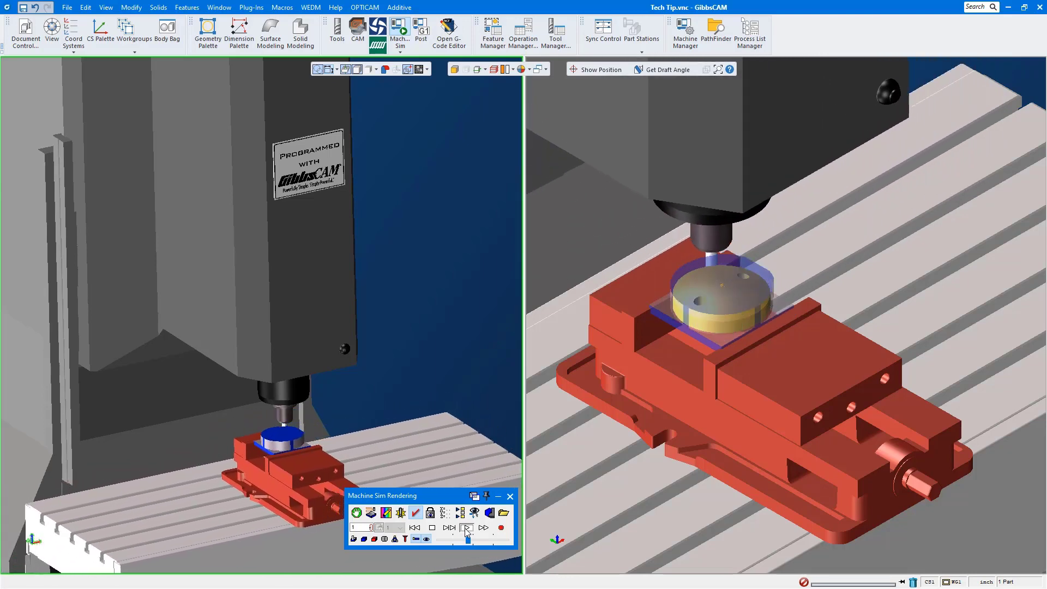
click(466, 528)
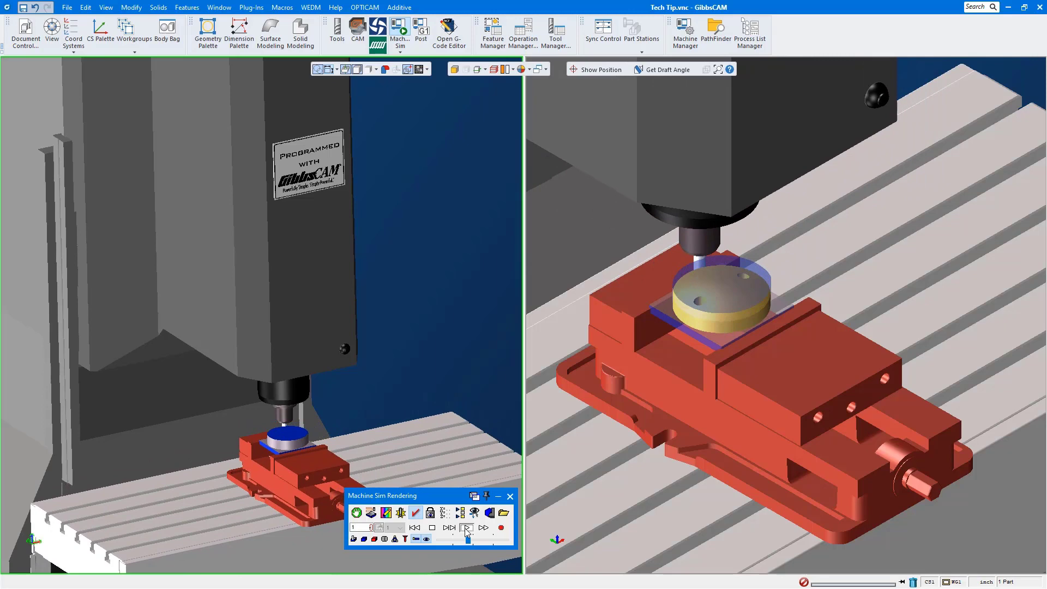
click(484, 527)
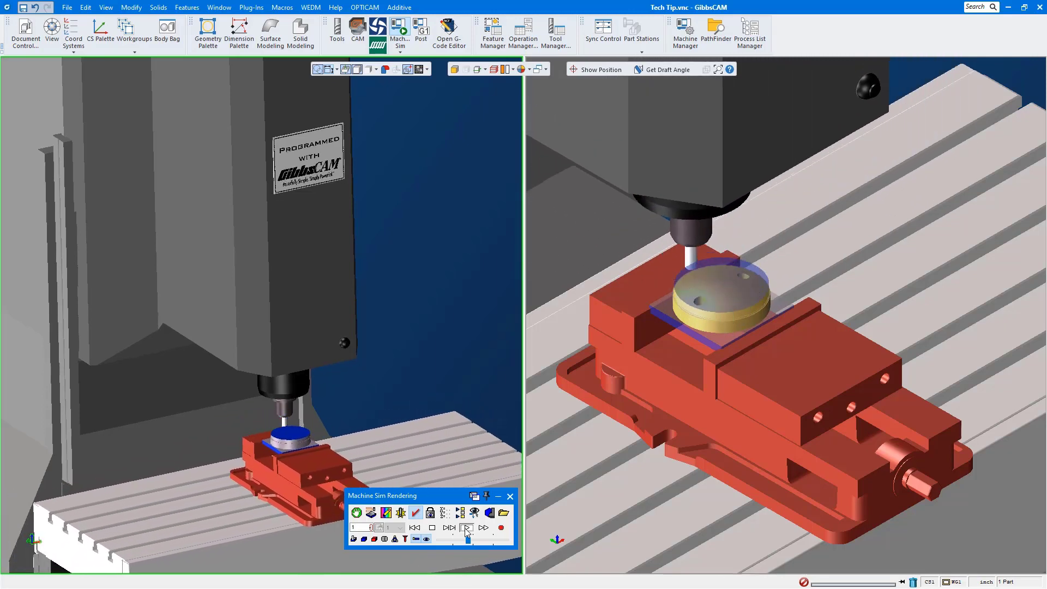
click(466, 528)
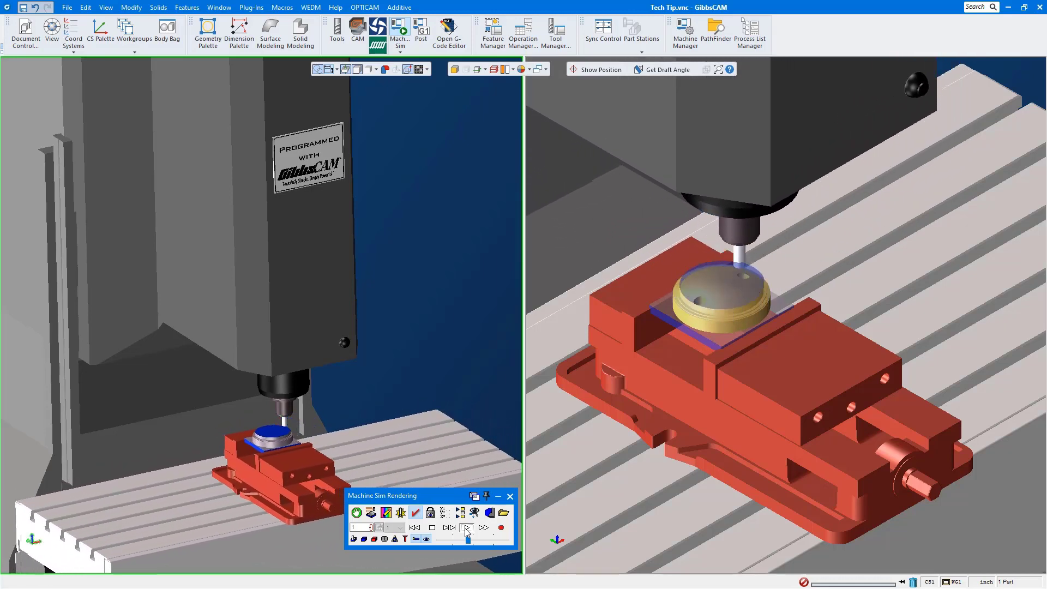
click(467, 527)
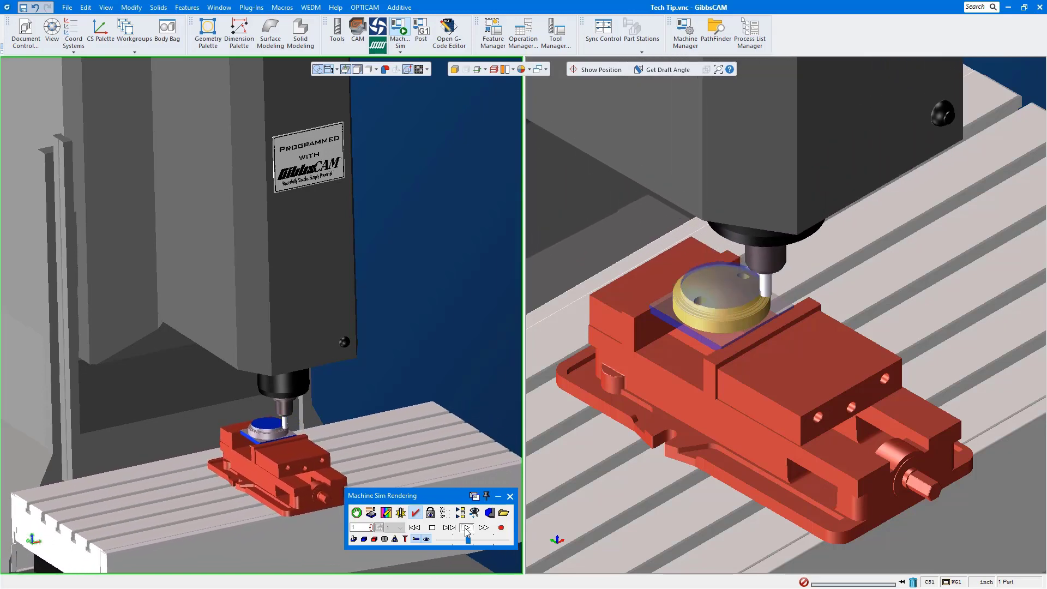
click(467, 527)
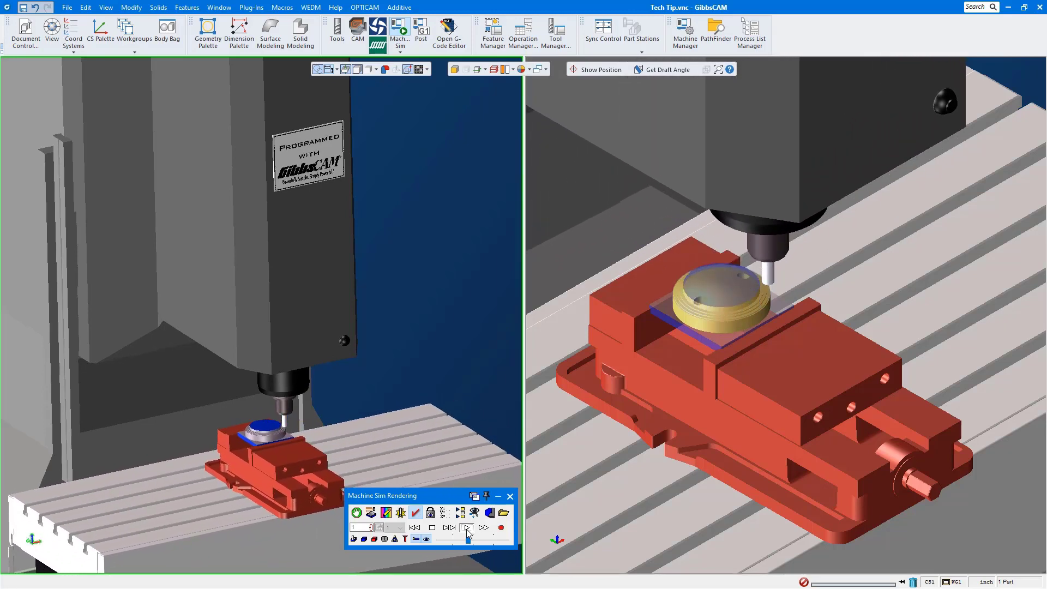
click(466, 527)
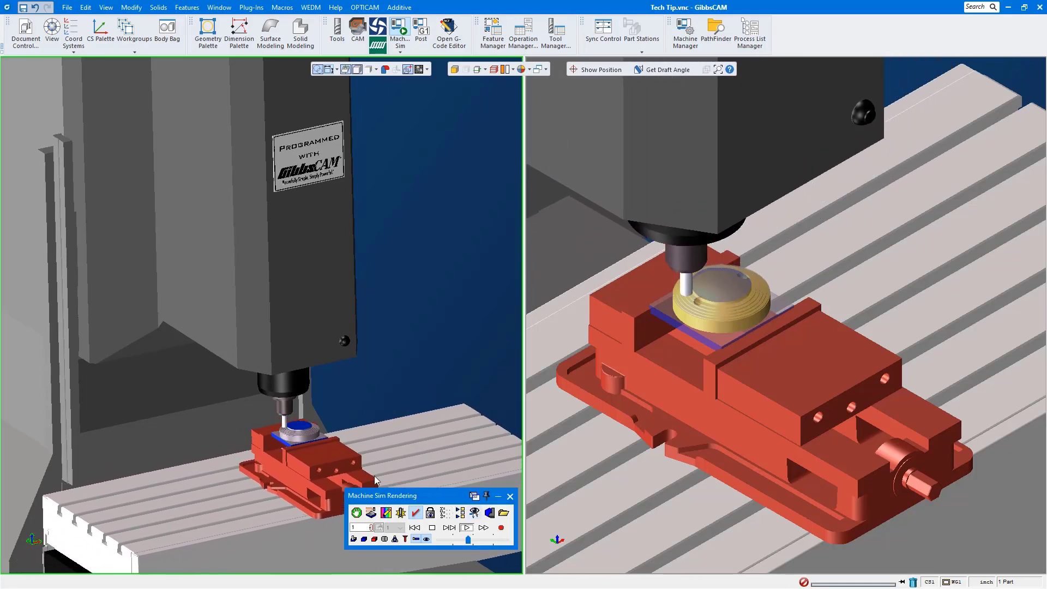
click(66, 7)
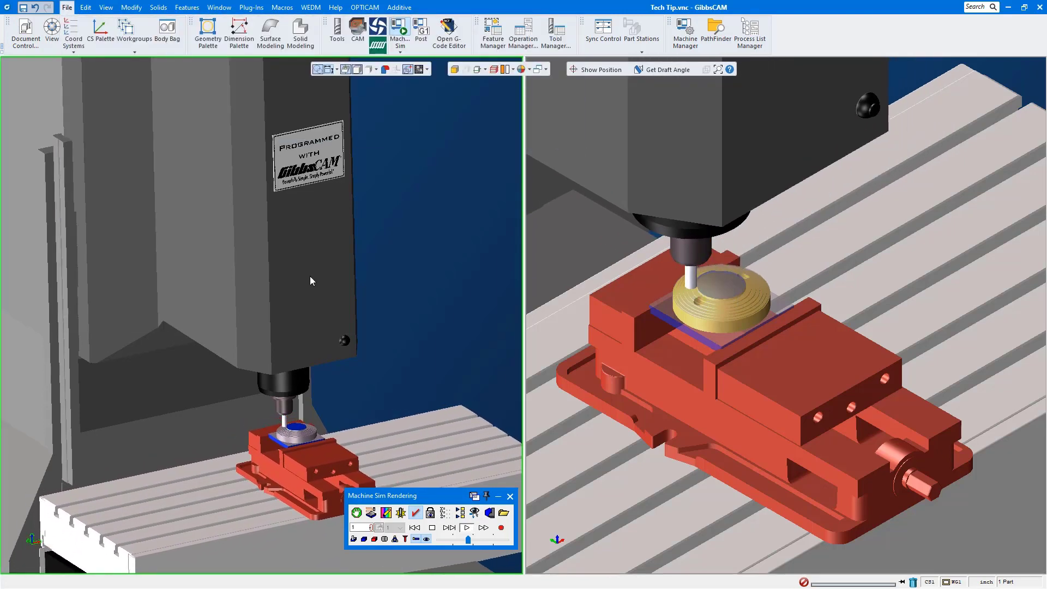
Open the Tech Tip 1 bracket part, discarding changes to Tech Tip.vnc
click(67, 7)
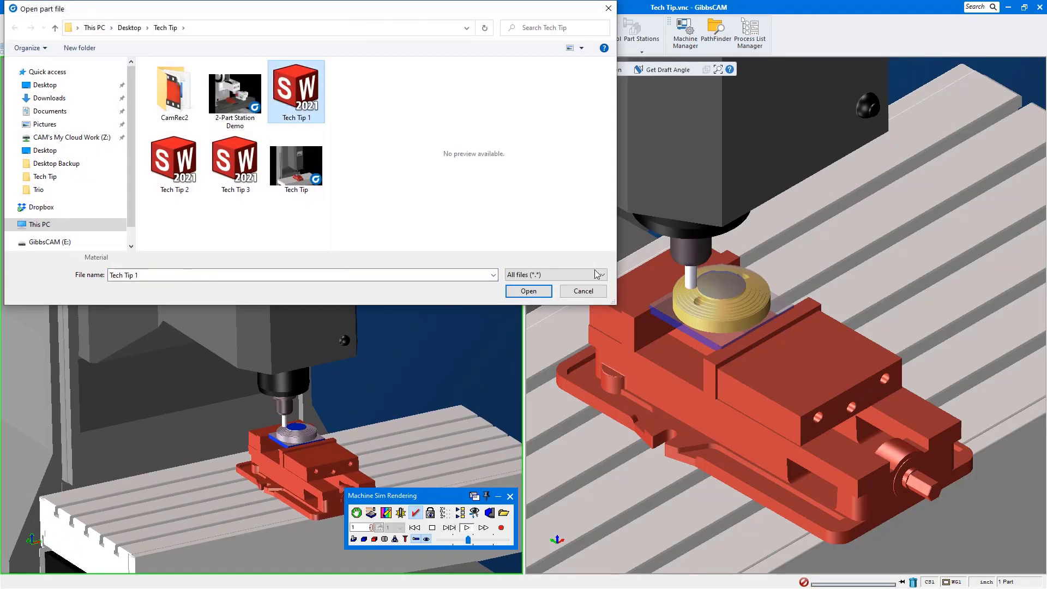
click(527, 291)
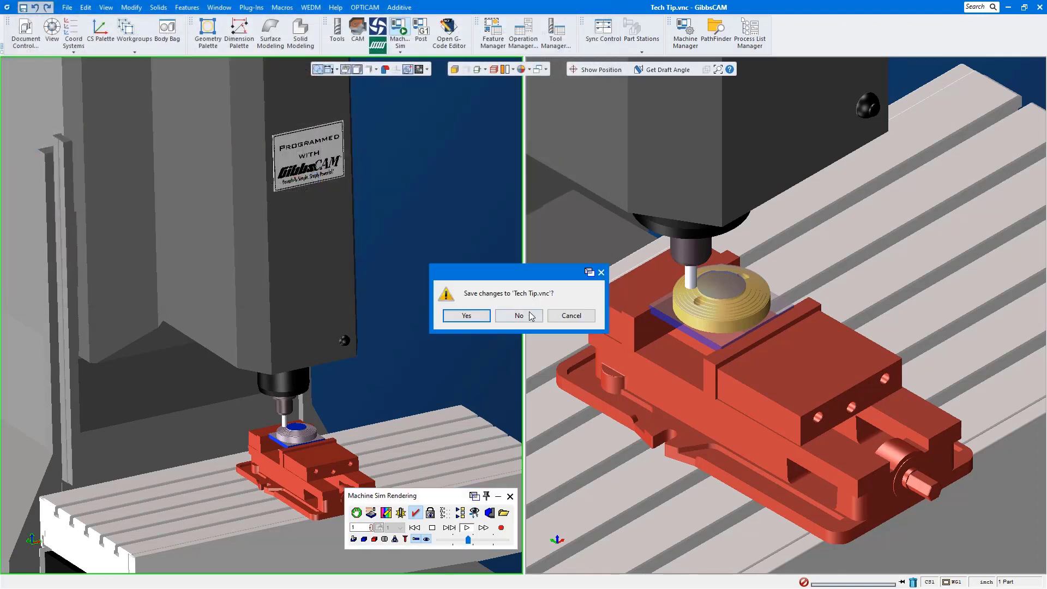
click(518, 315)
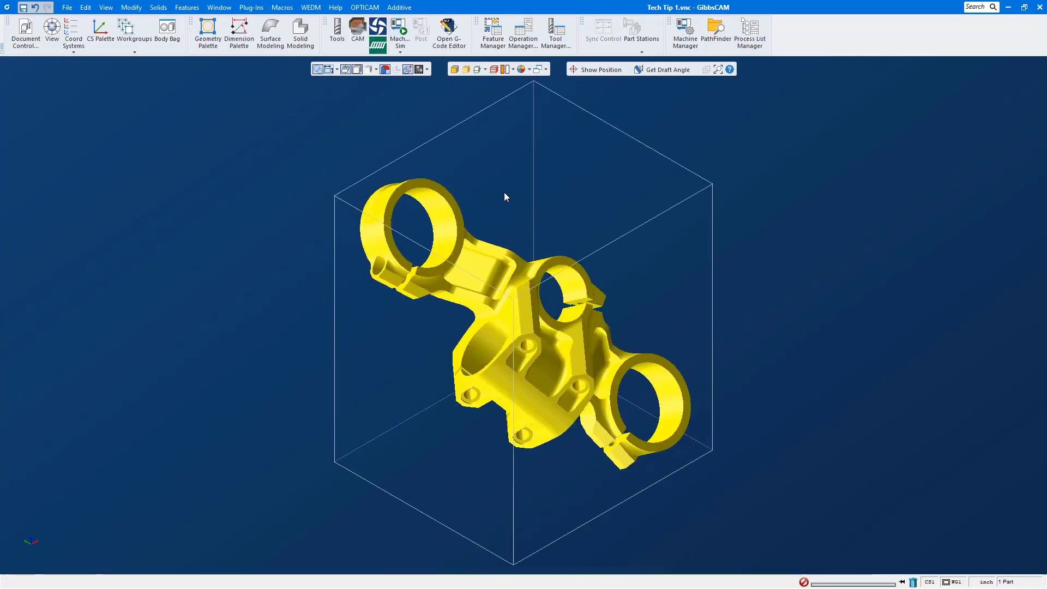
mouse_move(608, 259)
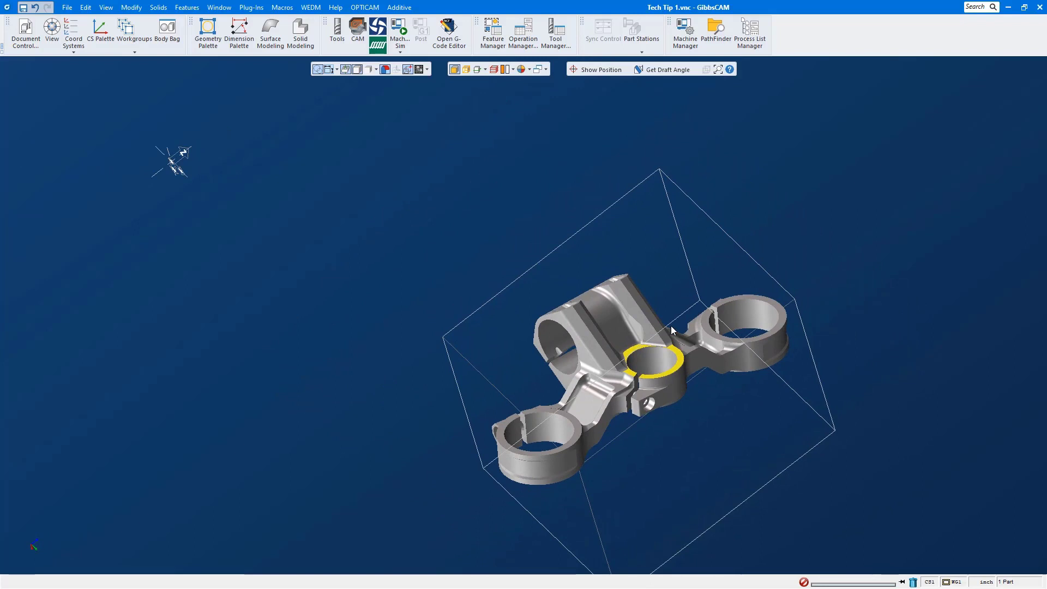
Align the bracket's middle bore ring face to the CS with Align Face to CS
right_click(671, 330)
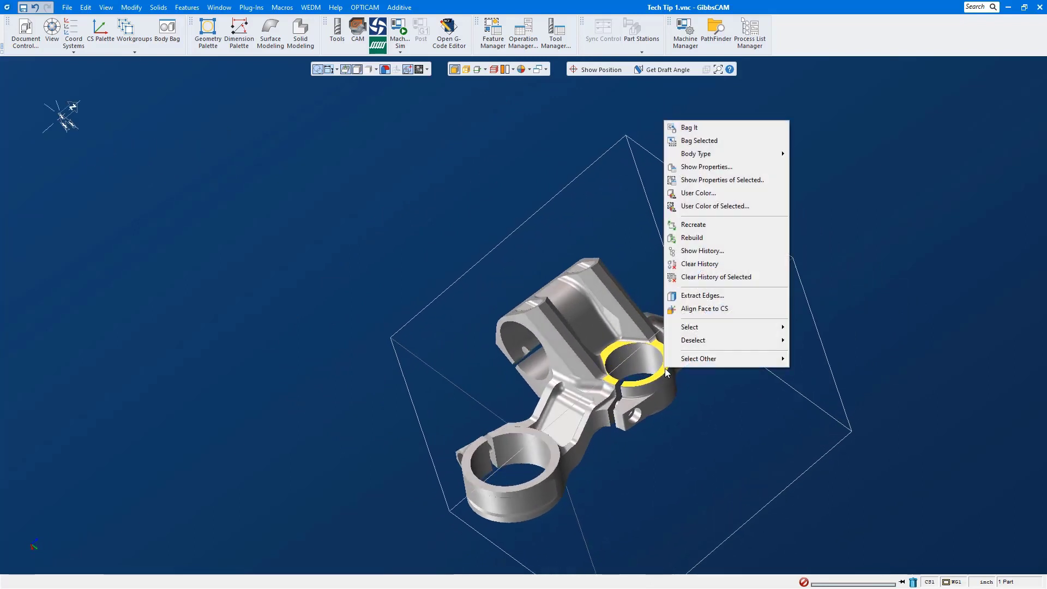
mouse_move(700, 319)
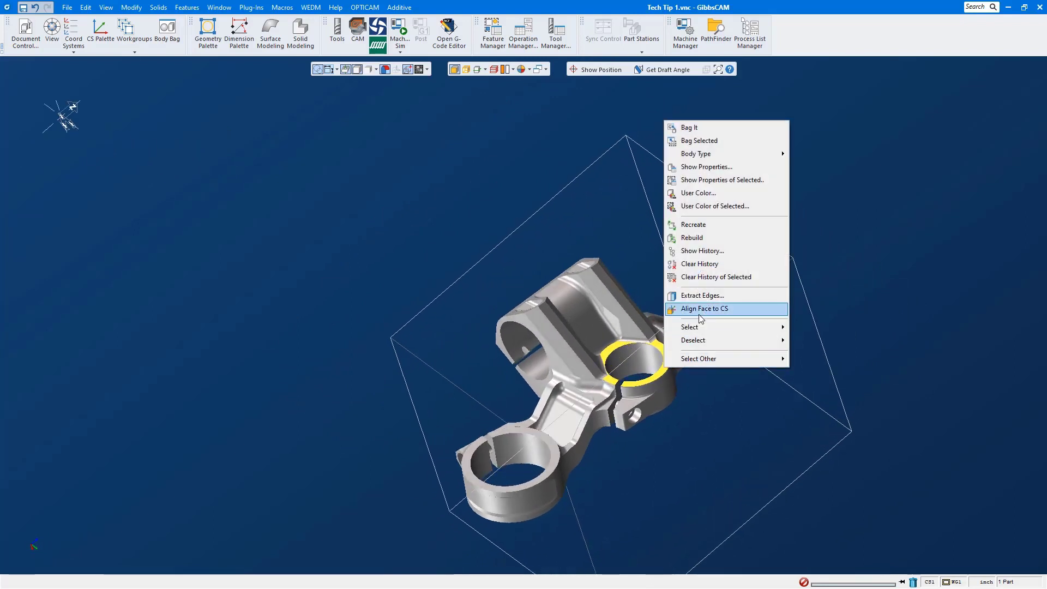
click(705, 309)
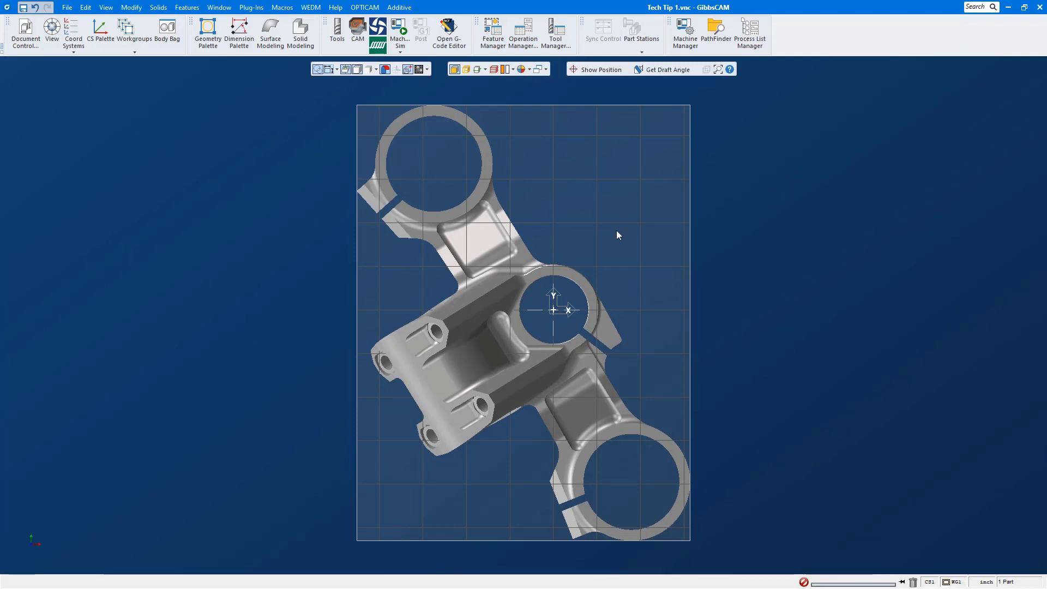
mouse_move(520, 161)
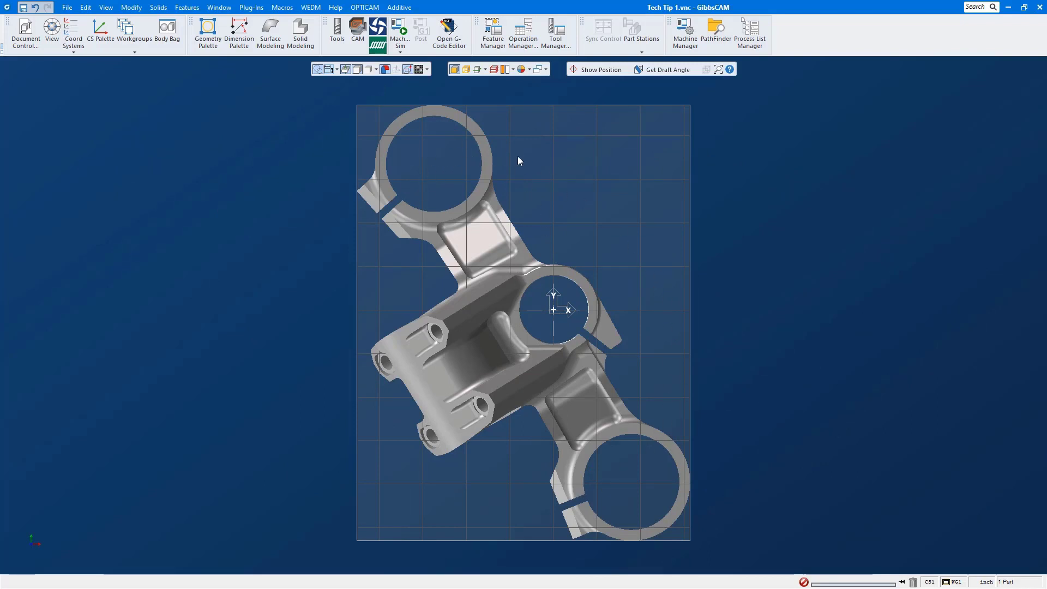
mouse_move(656, 485)
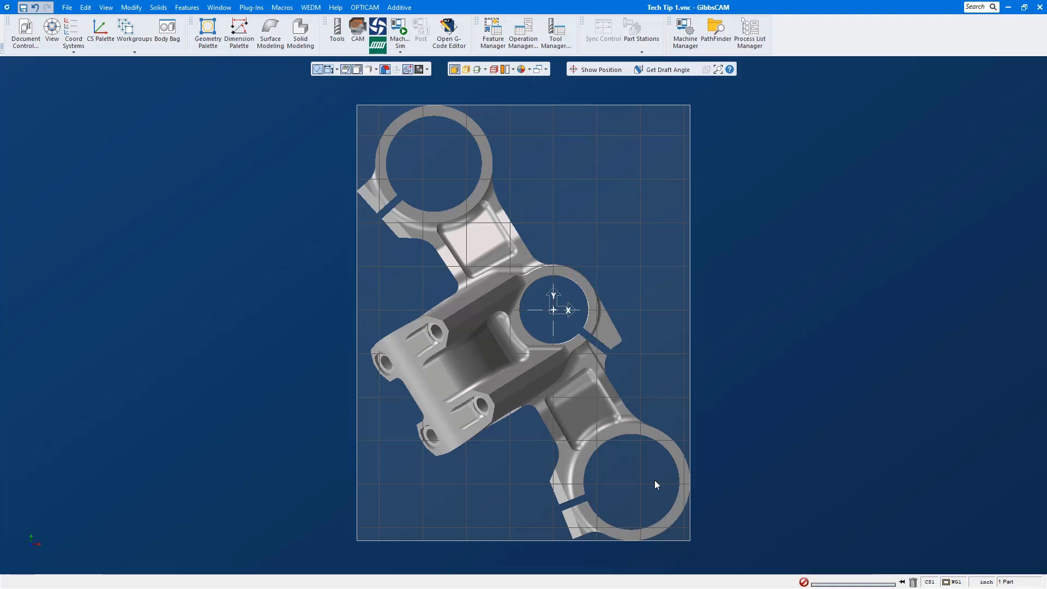
mouse_move(447, 170)
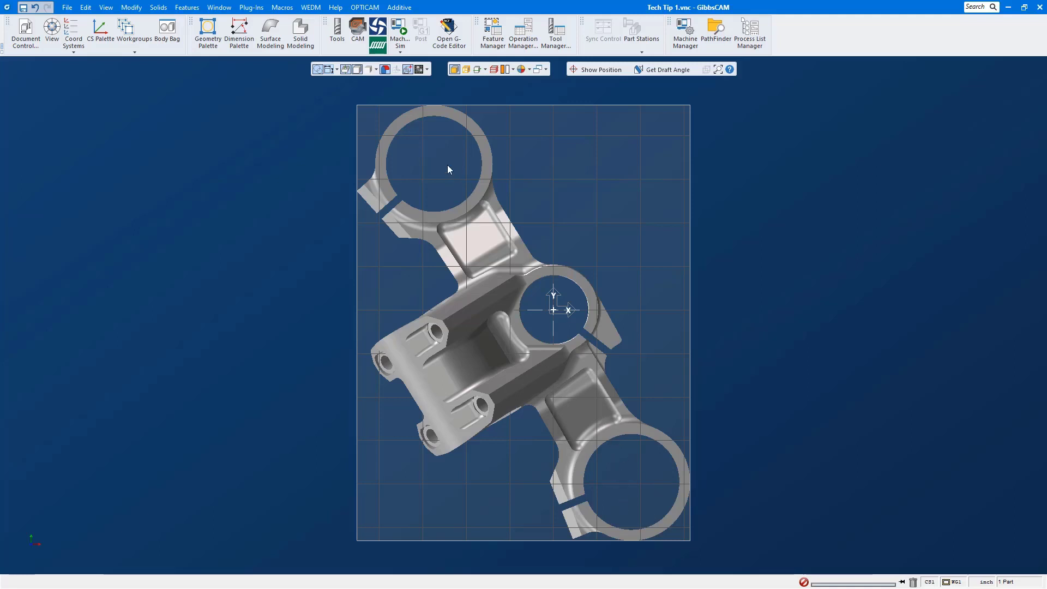
mouse_move(516, 232)
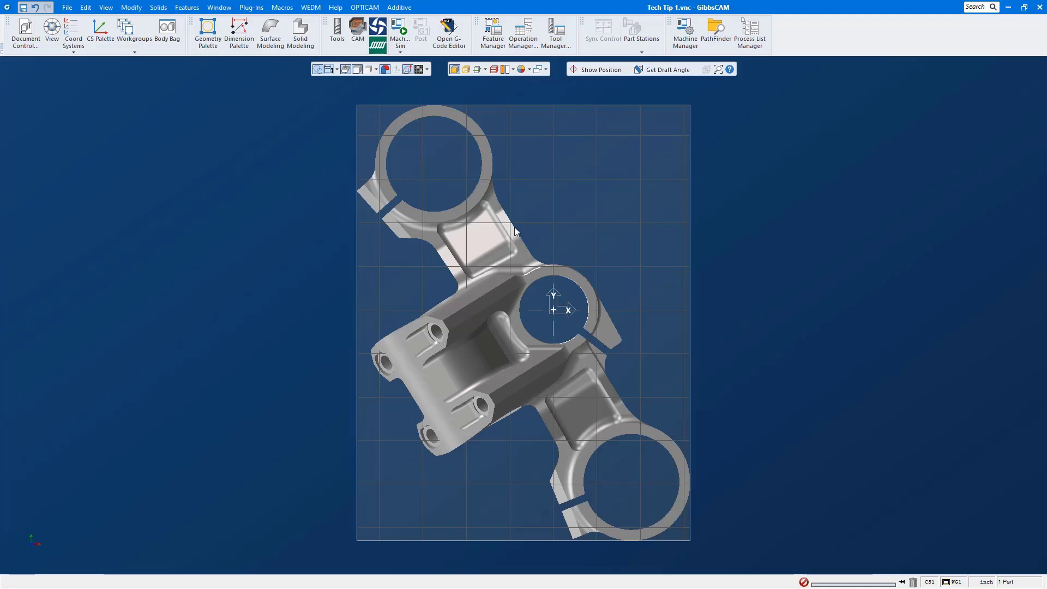
mouse_move(619, 417)
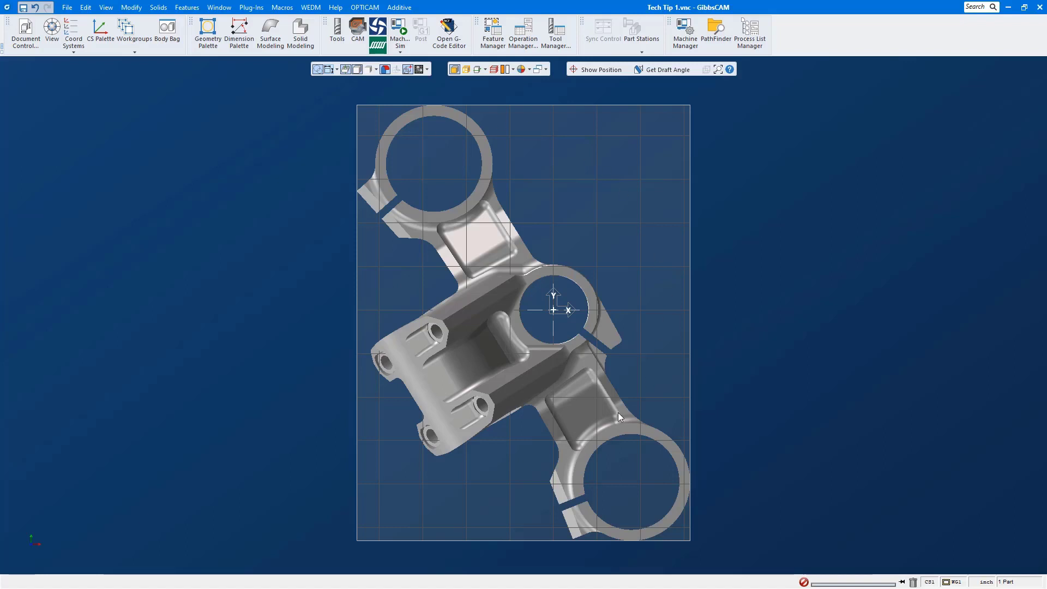
mouse_move(373, 257)
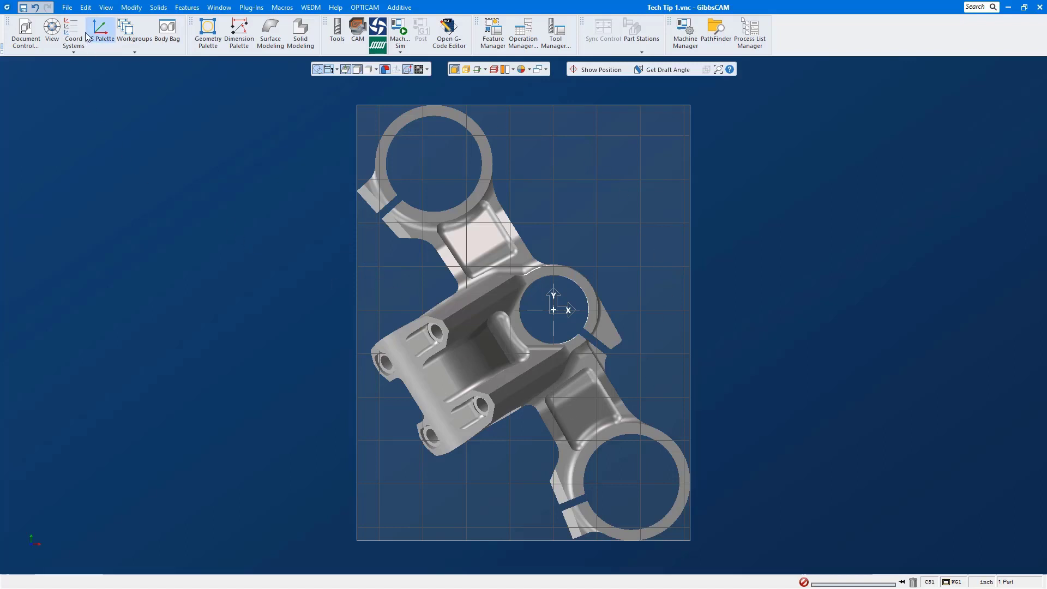
Add a temporary User CS on a bracket bore alongside the XY plane
click(98, 30)
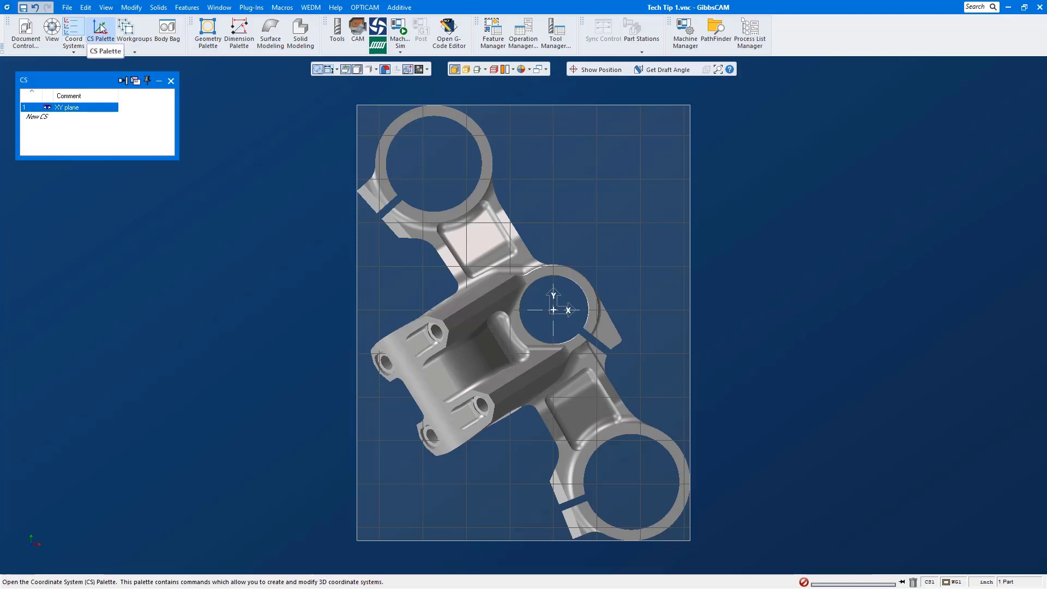
double_click(67, 107)
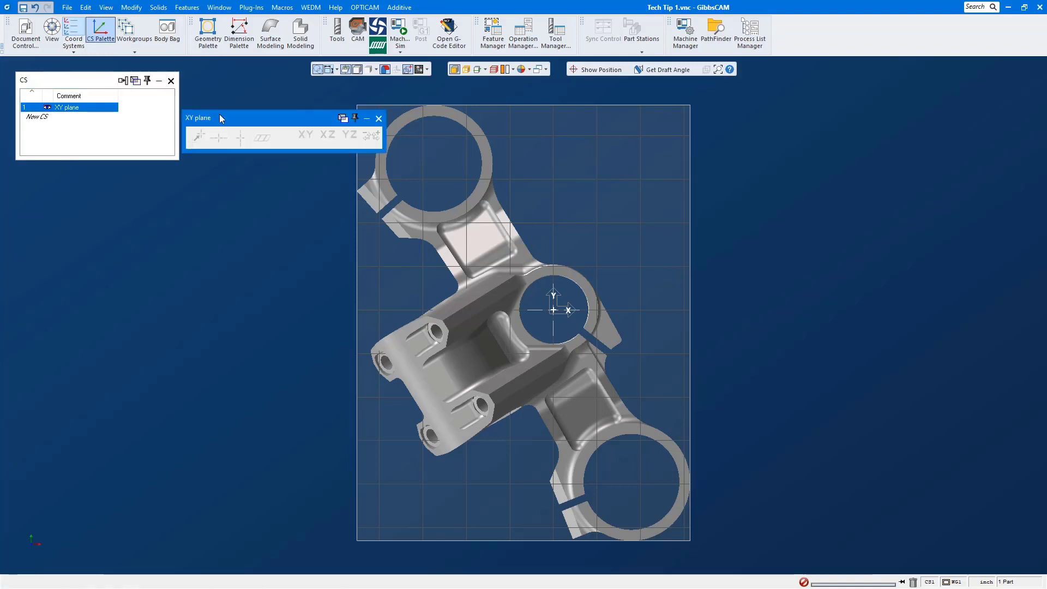
mouse_move(464, 296)
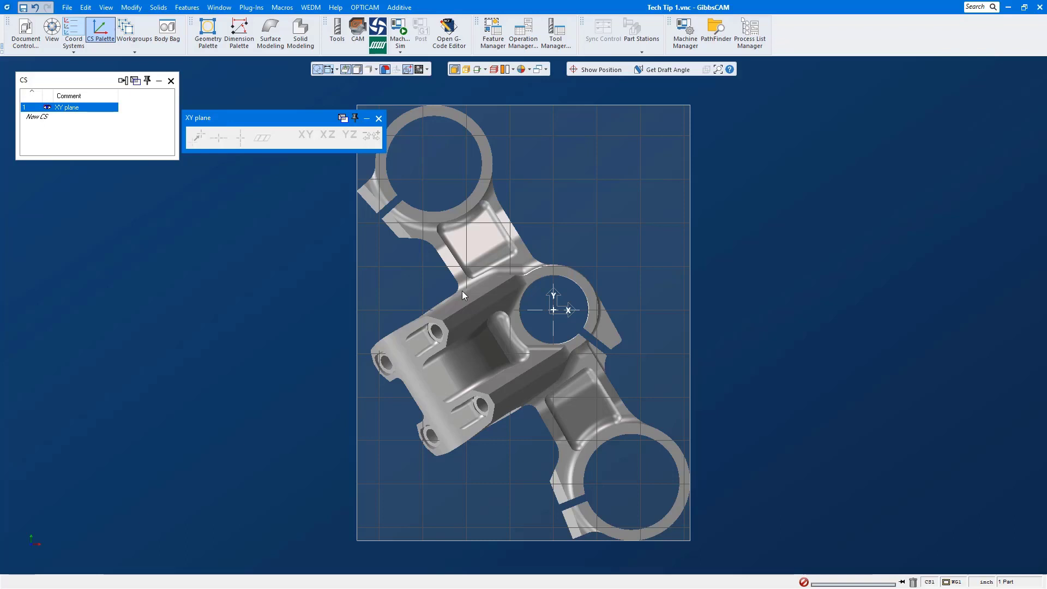
mouse_move(178, 160)
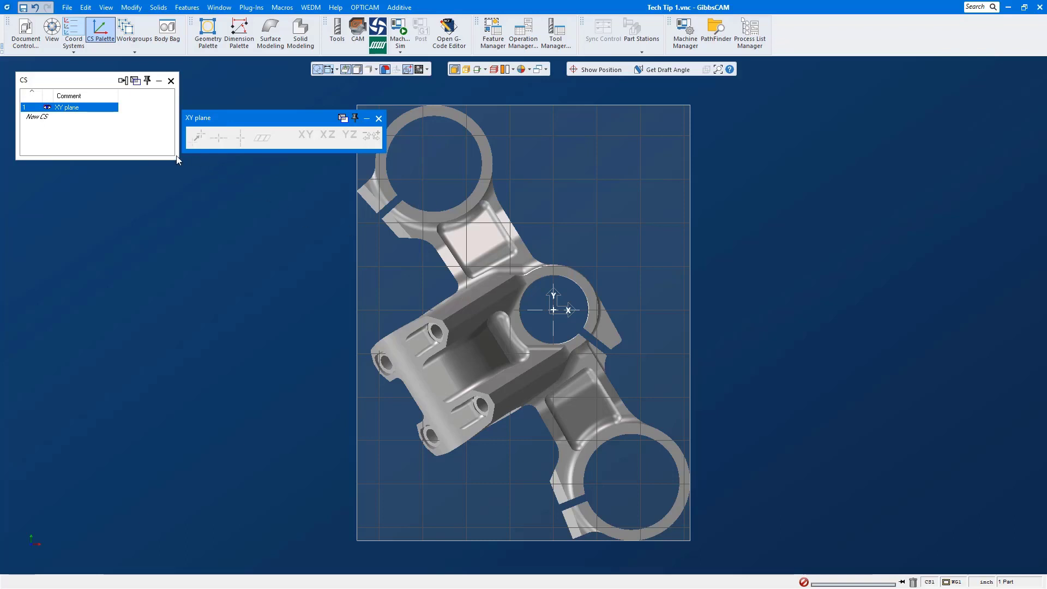
mouse_move(54, 120)
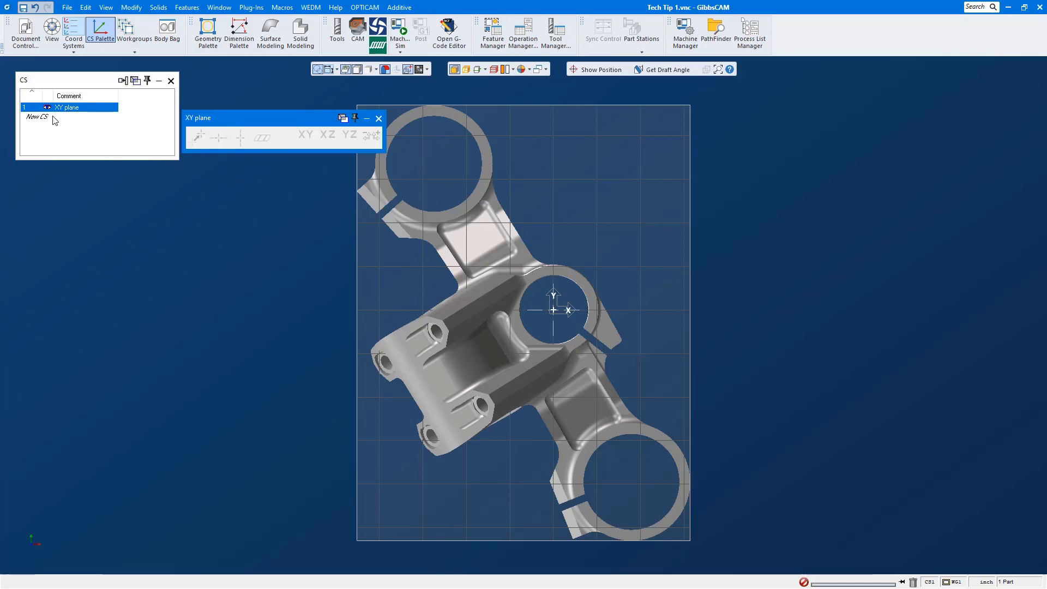
click(36, 118)
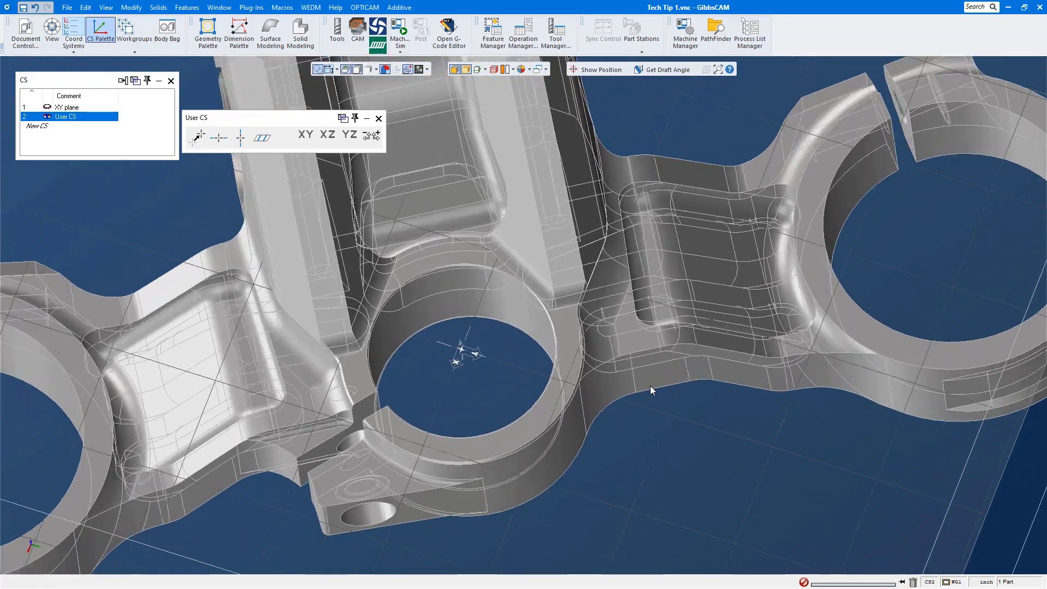
Square User CS's horizontal axis to a straight edge of the bracket
scroll(up, 3)
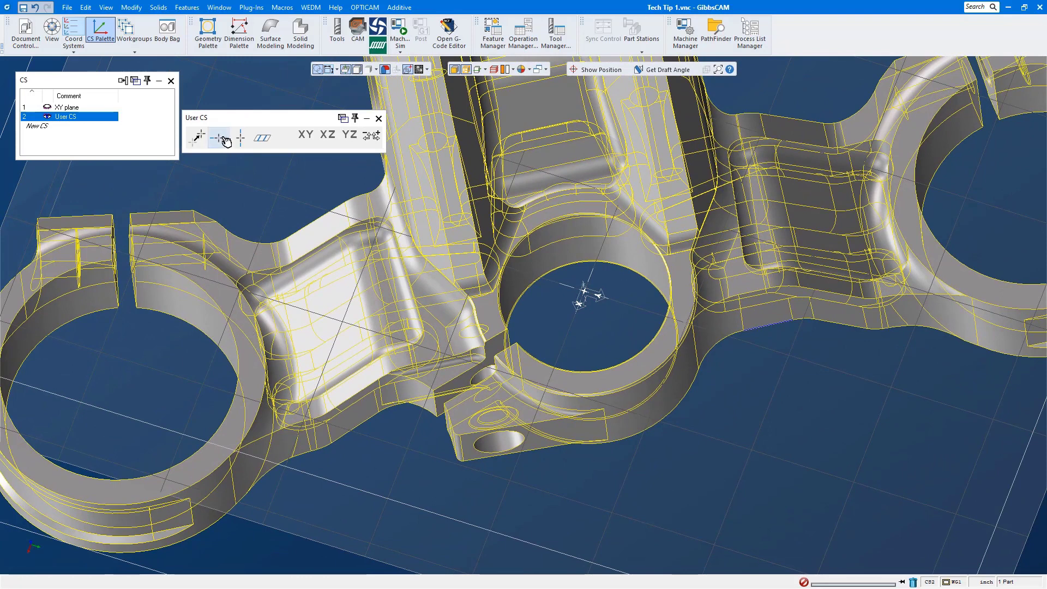
mouse_move(219, 138)
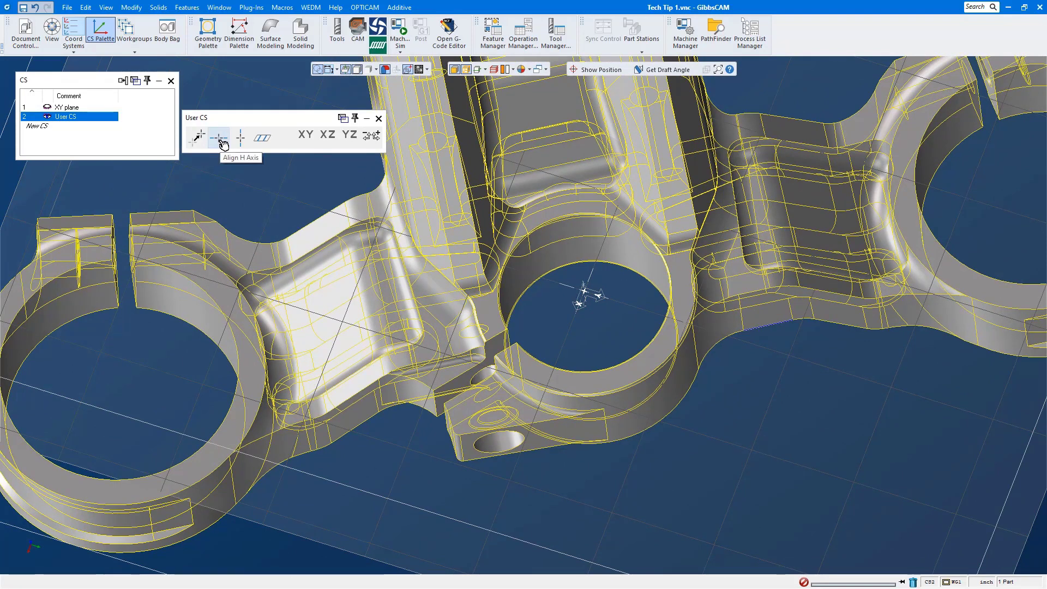
click(218, 138)
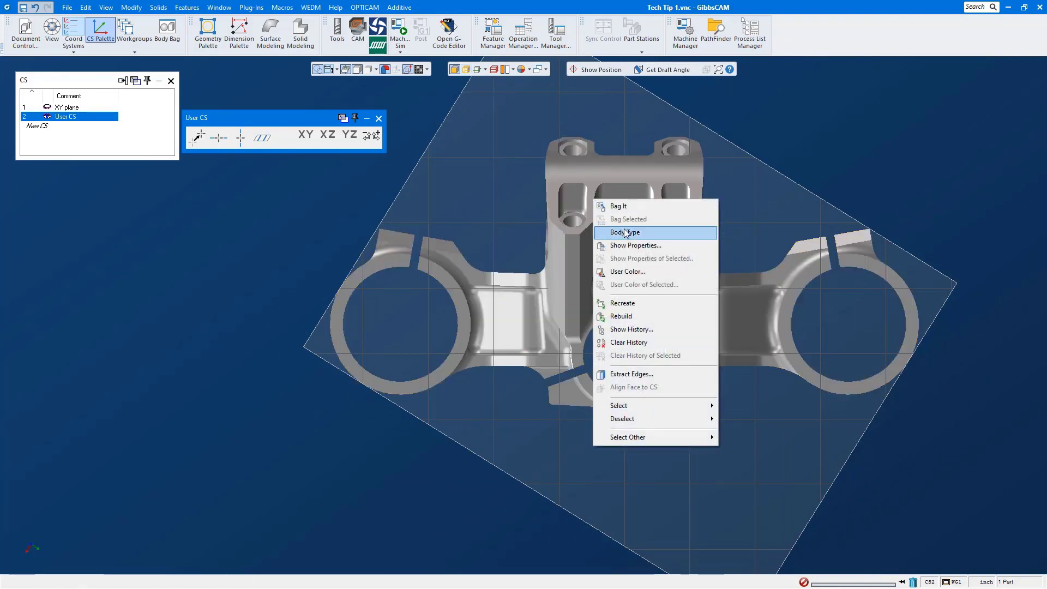
Show Properties for the bracket body 'Import', which belongs to CS 1
click(635, 245)
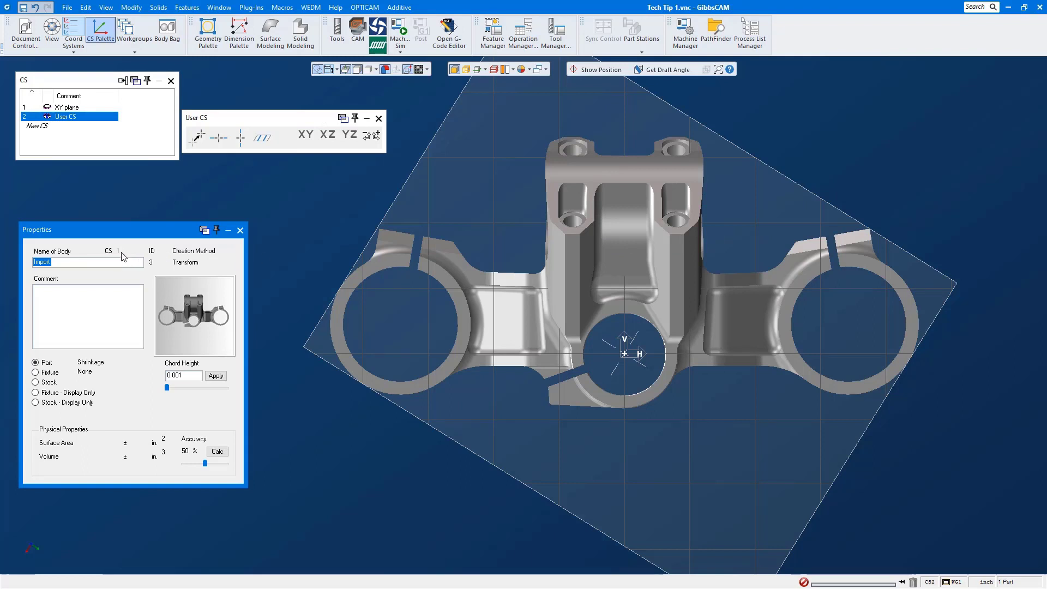
mouse_move(136, 209)
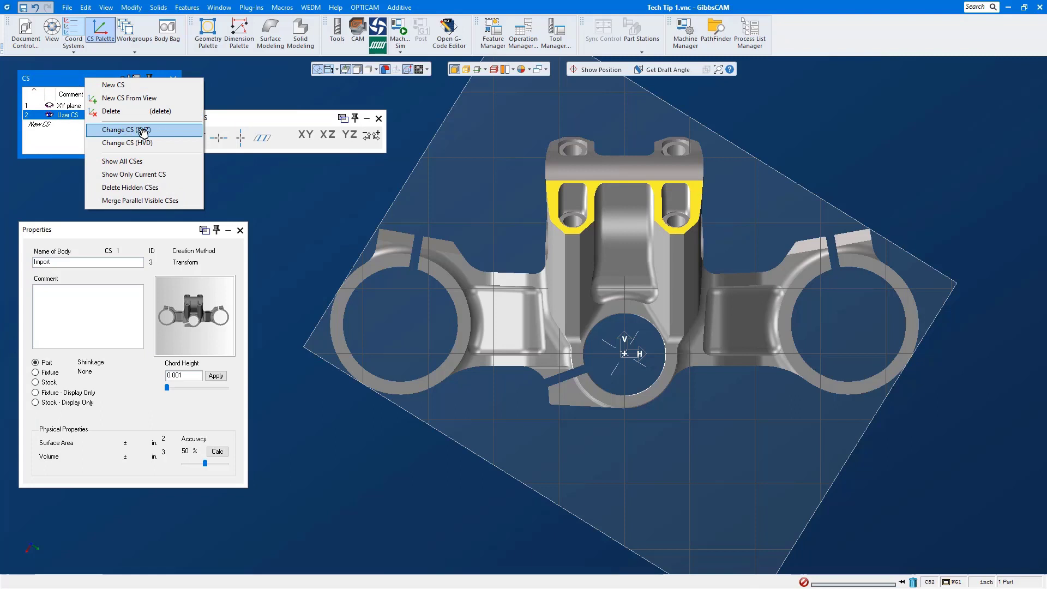
mouse_move(77, 115)
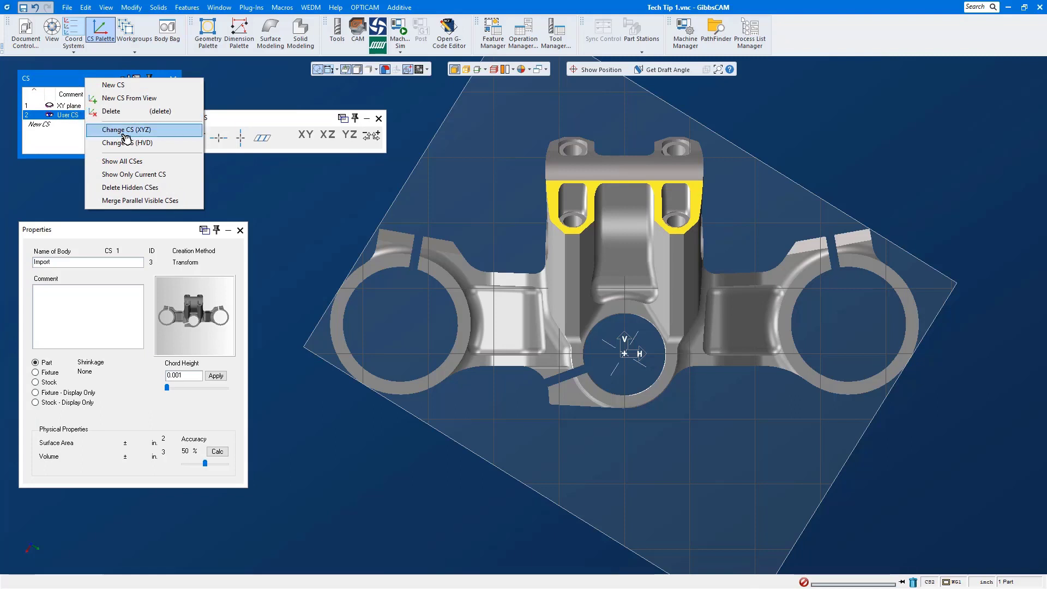
Reassign the bracket body to User CS (CS 2) and make XY plane current
click(125, 130)
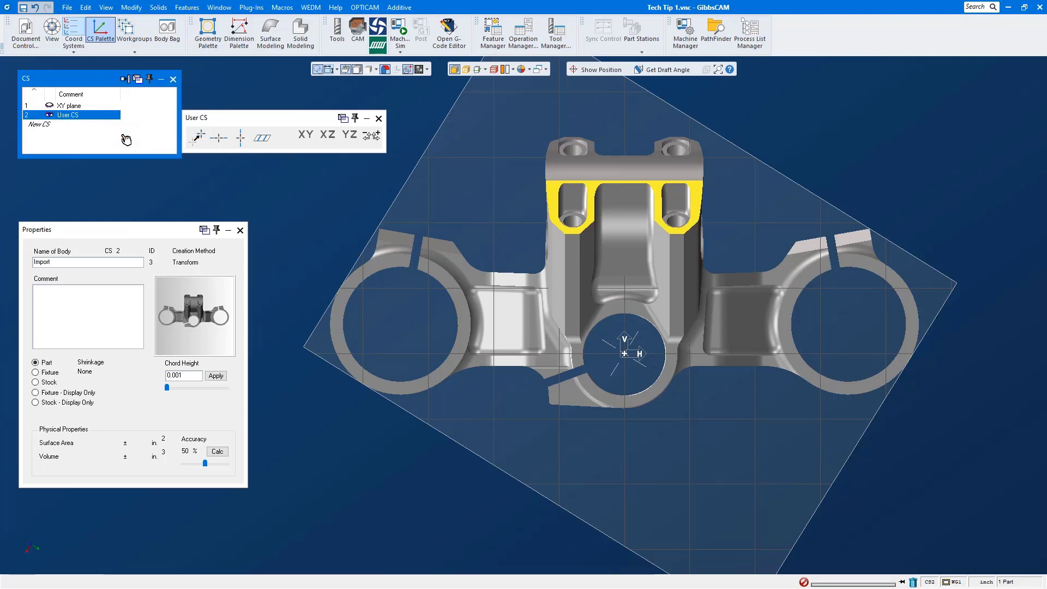
mouse_move(214, 256)
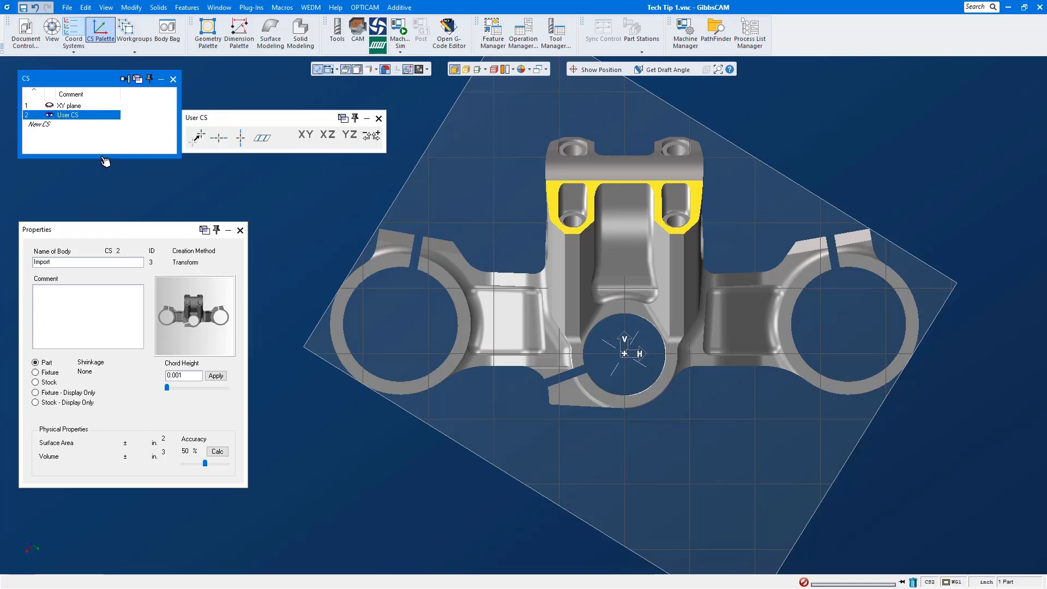
click(69, 105)
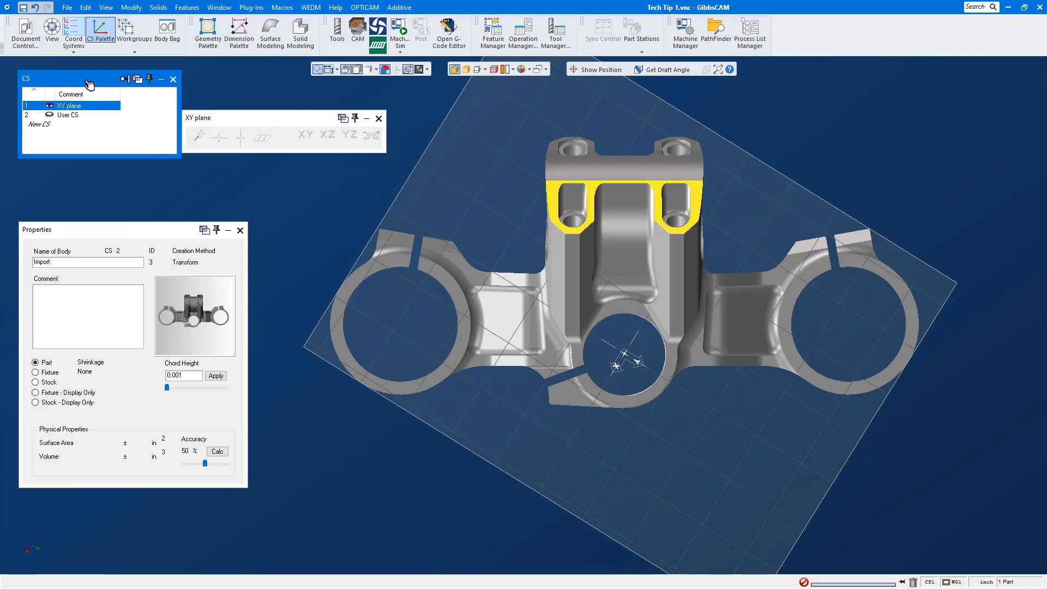
Transfer the bracket onto the XY plane via Change CS (HVD) and close Properties
right_click(71, 105)
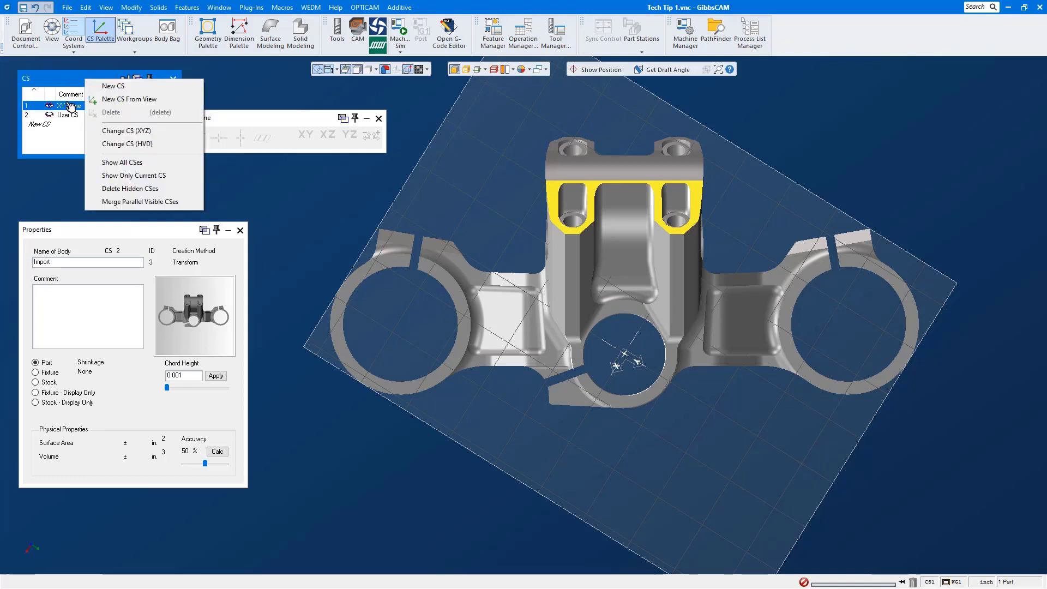
mouse_move(124, 131)
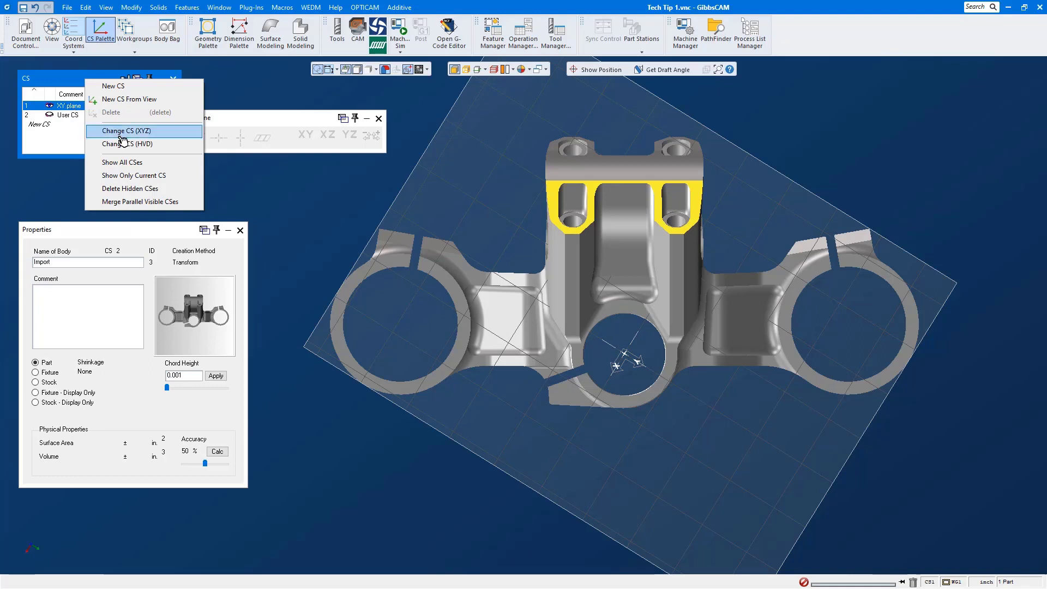
mouse_move(125, 144)
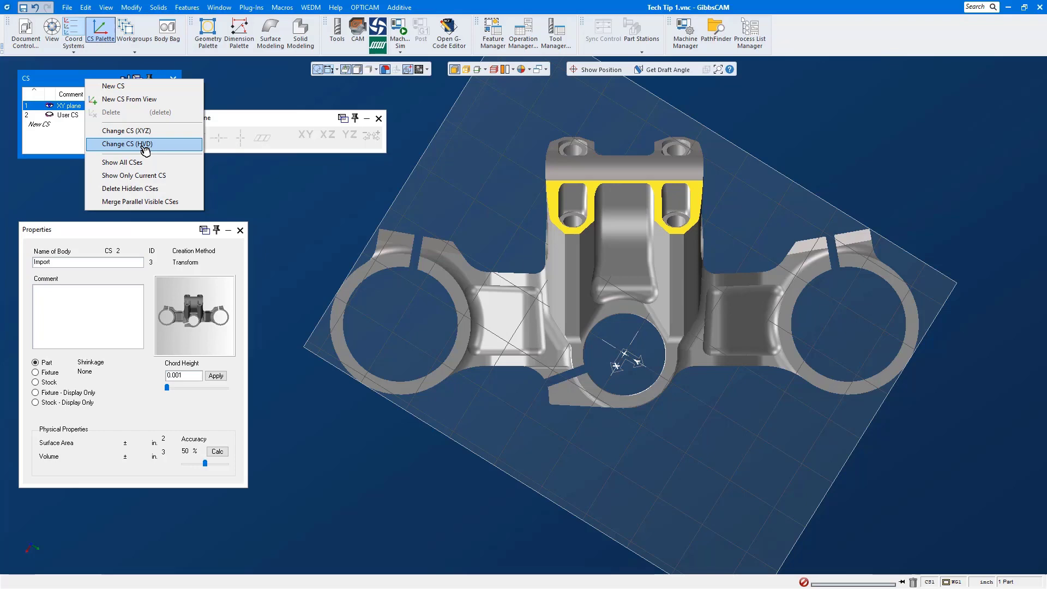
click(124, 144)
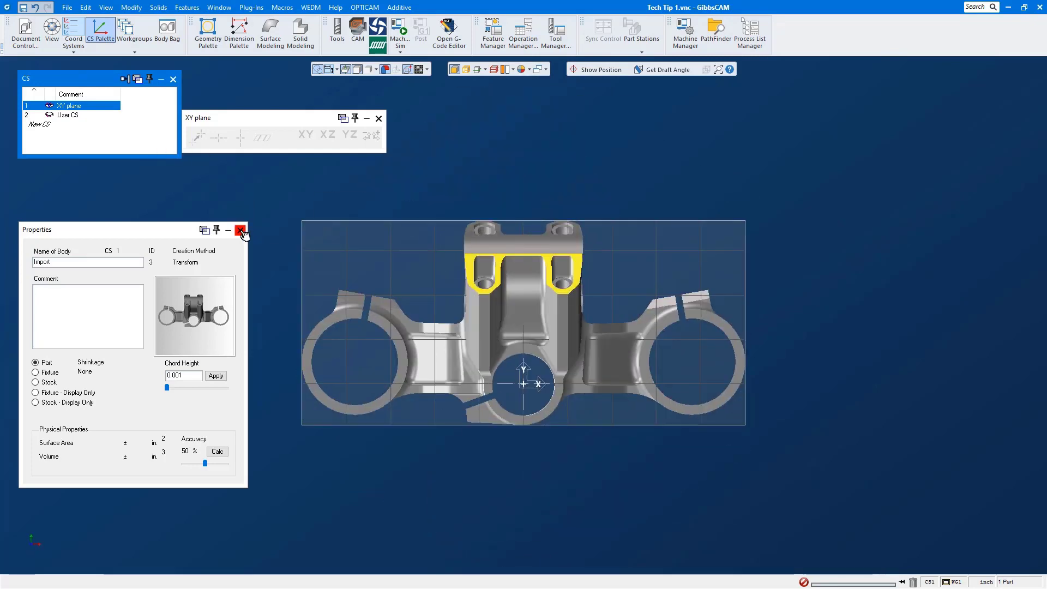
click(241, 230)
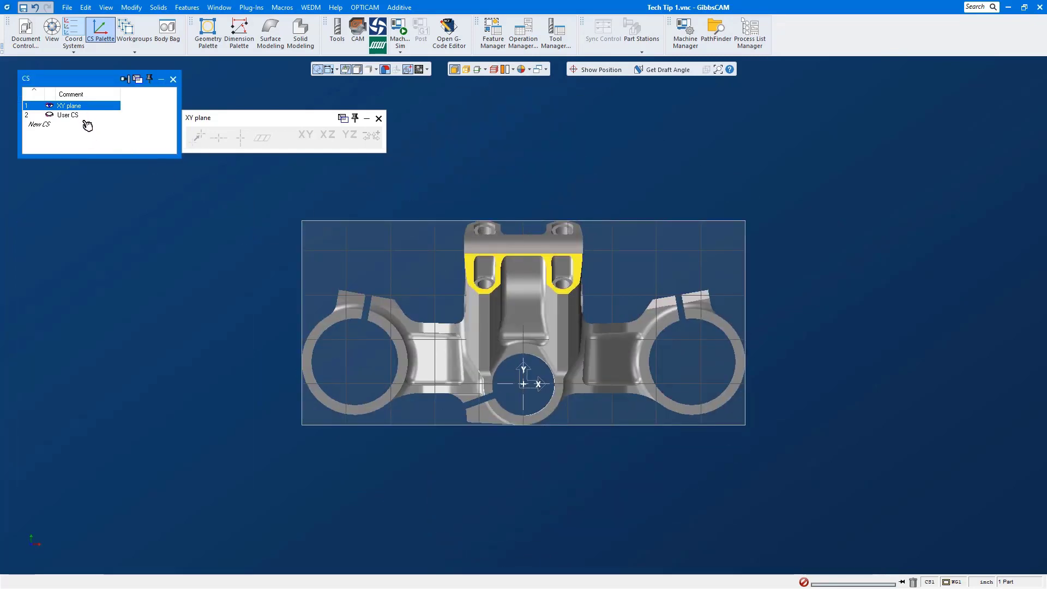
Delete the temporary User CS and close the XY plane palette
click(68, 115)
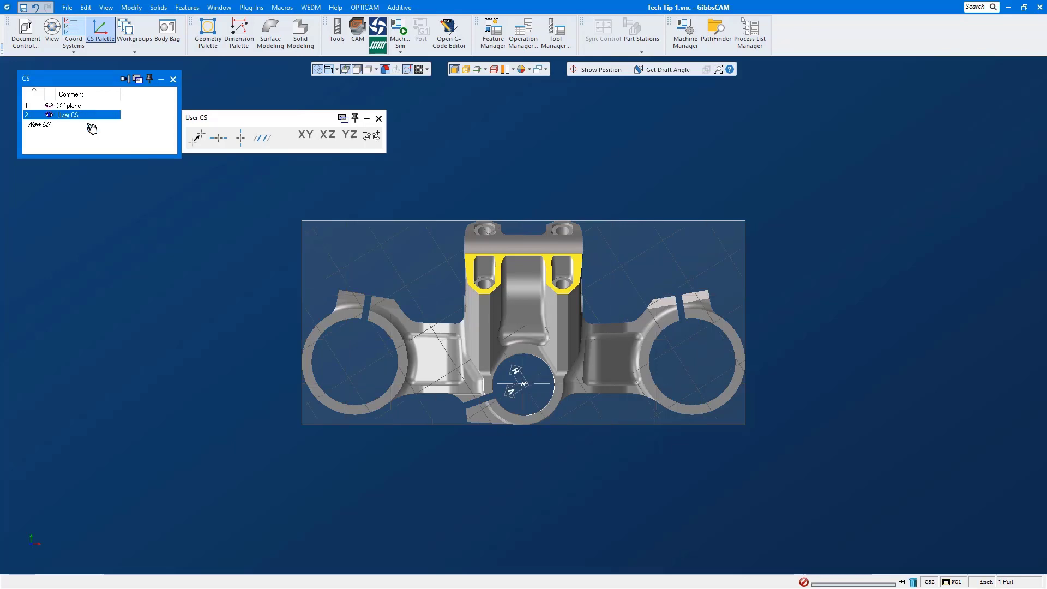
click(69, 105)
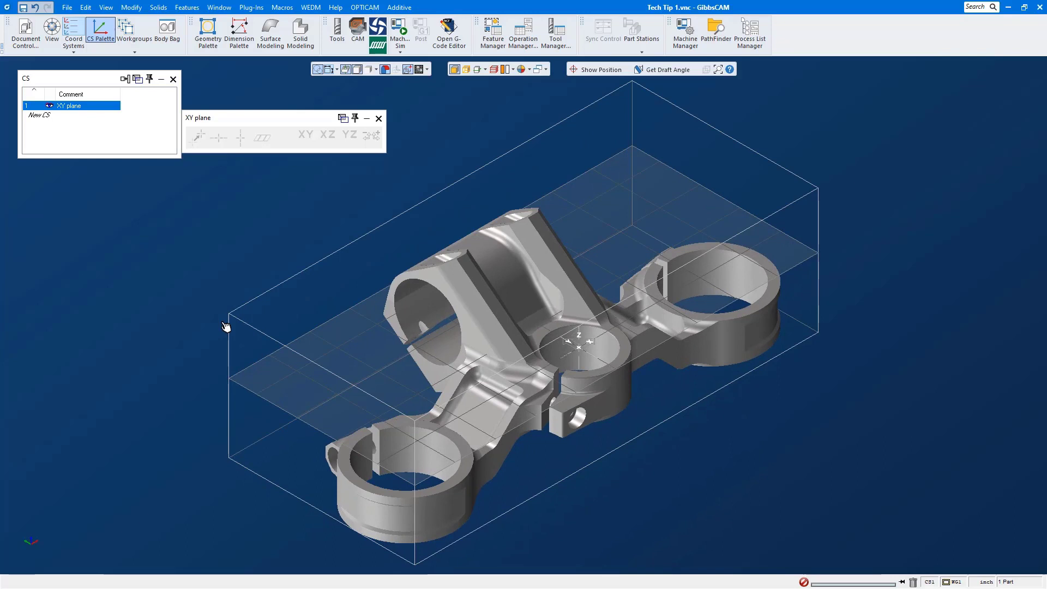
mouse_move(233, 322)
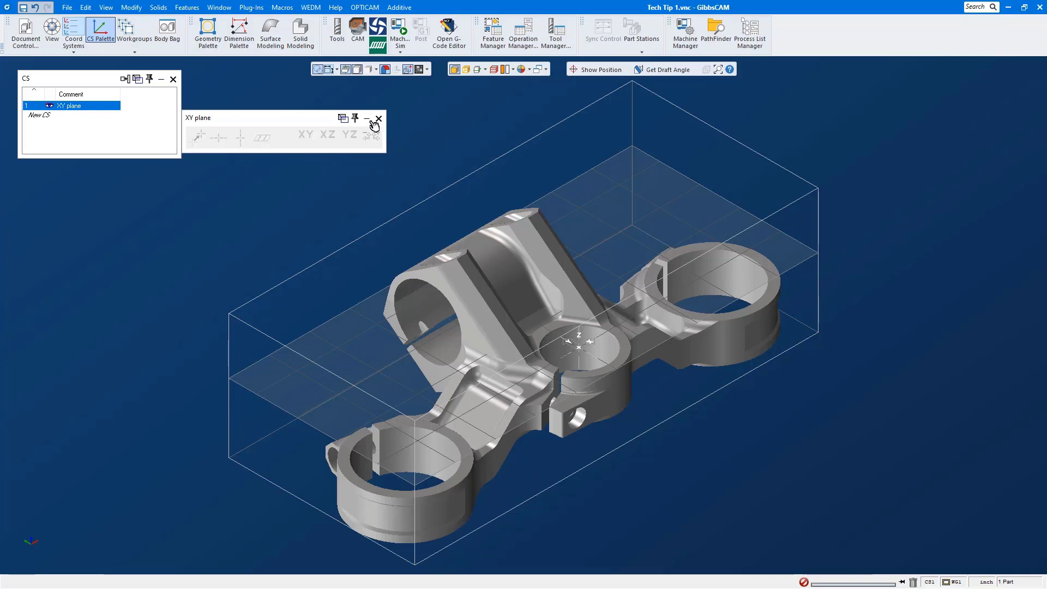
click(378, 119)
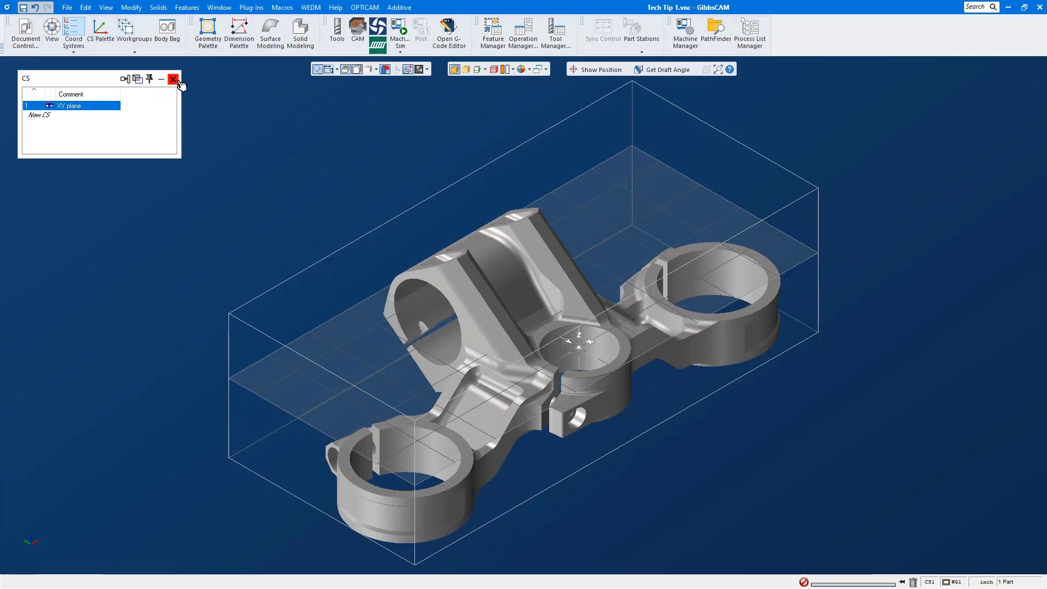
Open Tech Tip 2, the two-hole disc, without saving Tech Tip 1
click(66, 8)
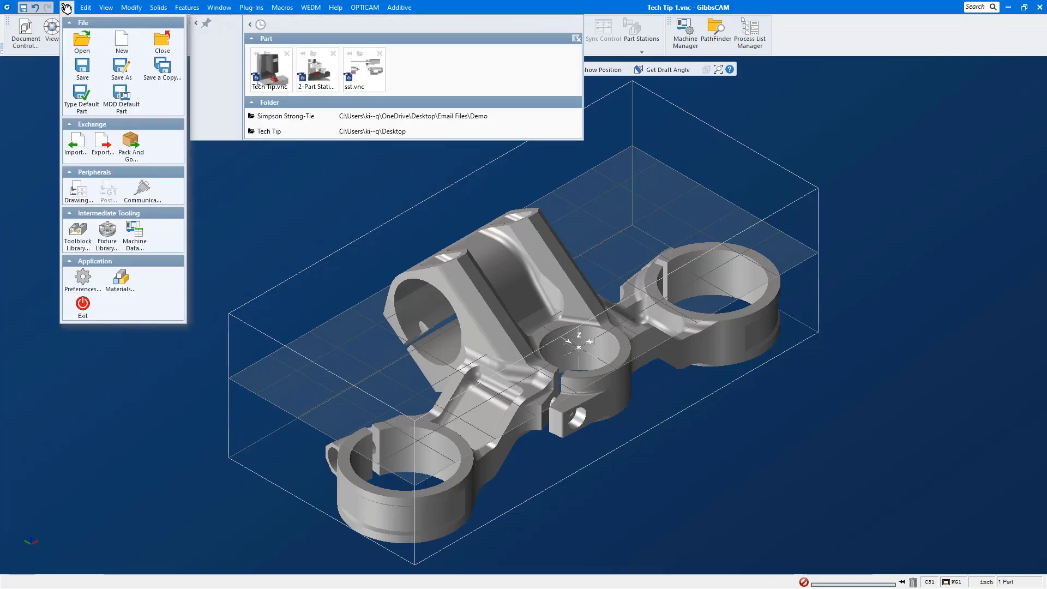
click(81, 40)
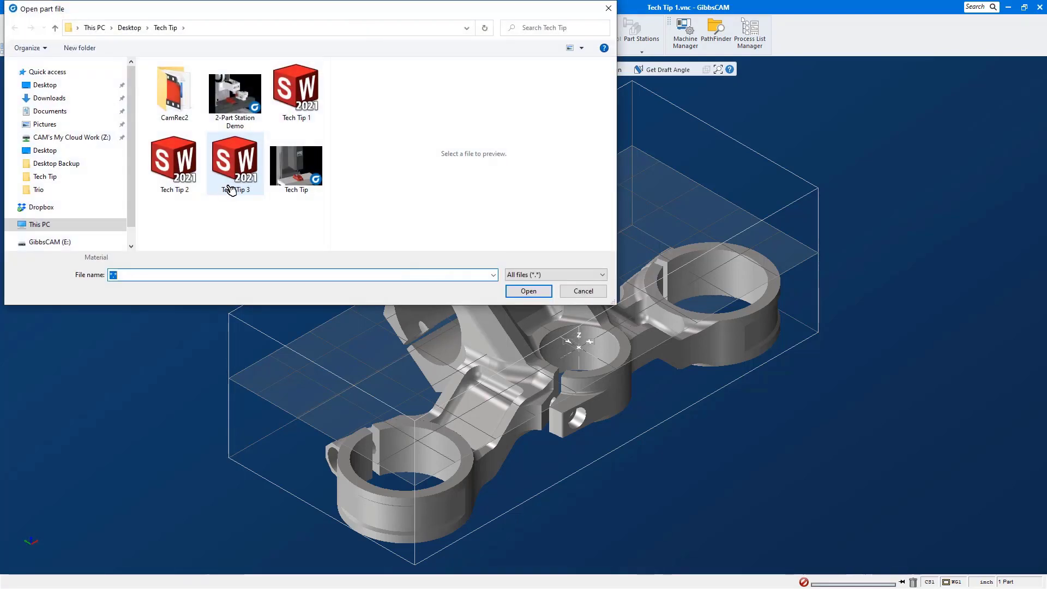
click(173, 163)
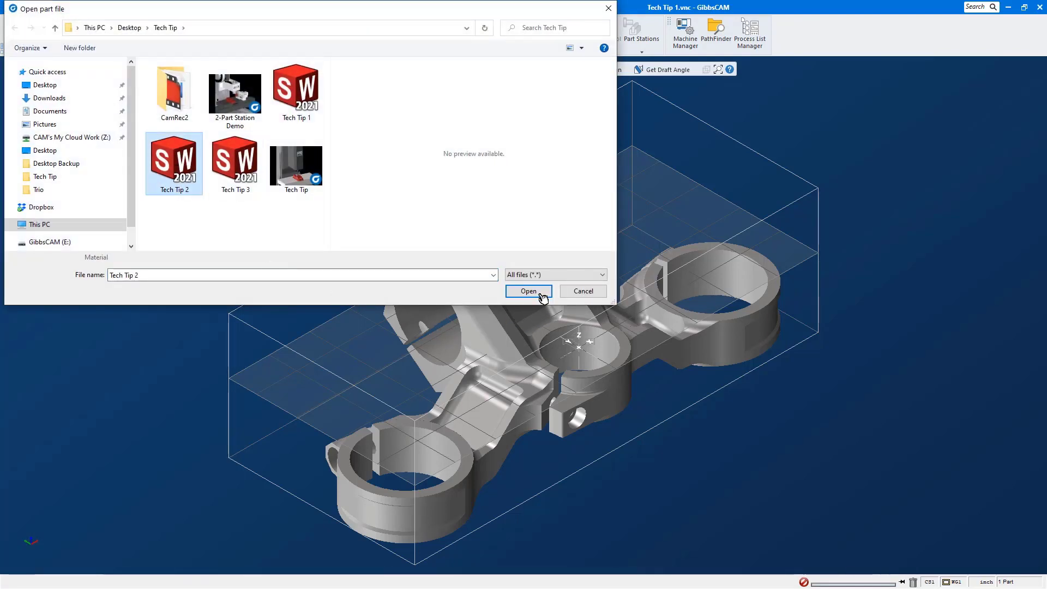
click(527, 290)
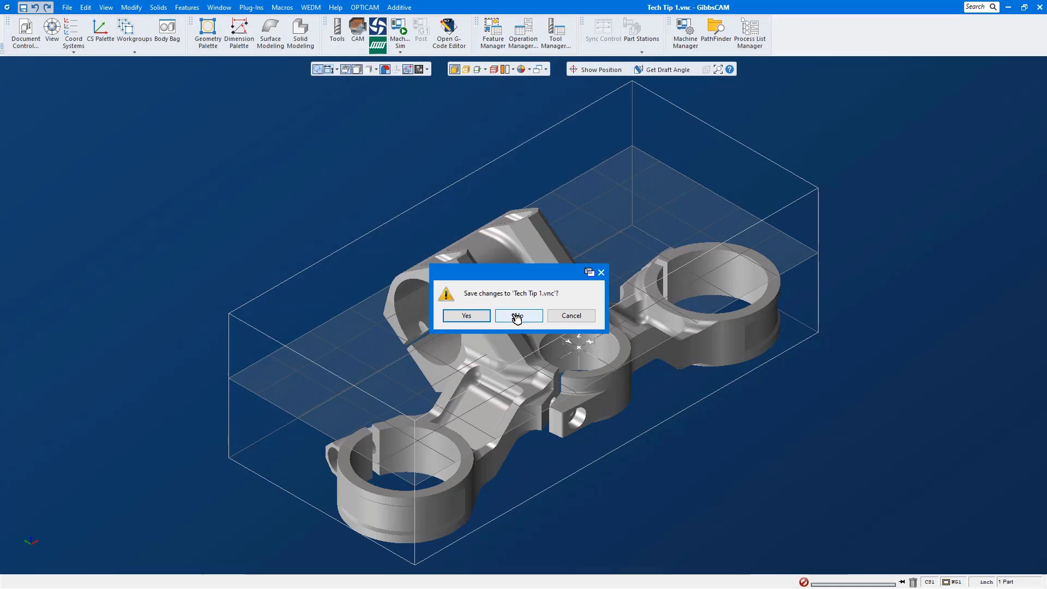
click(518, 315)
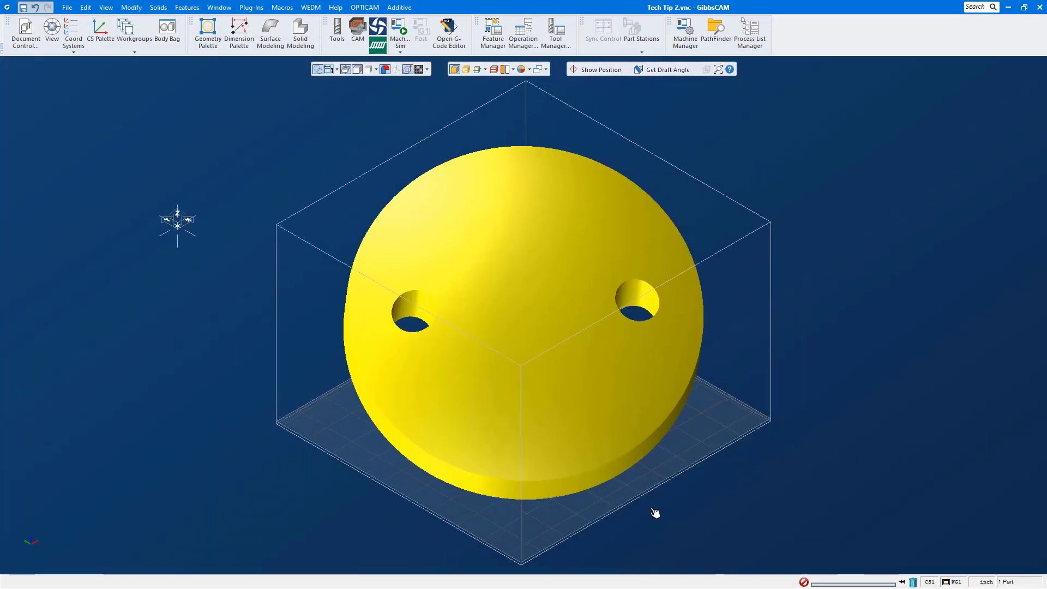
mouse_move(533, 496)
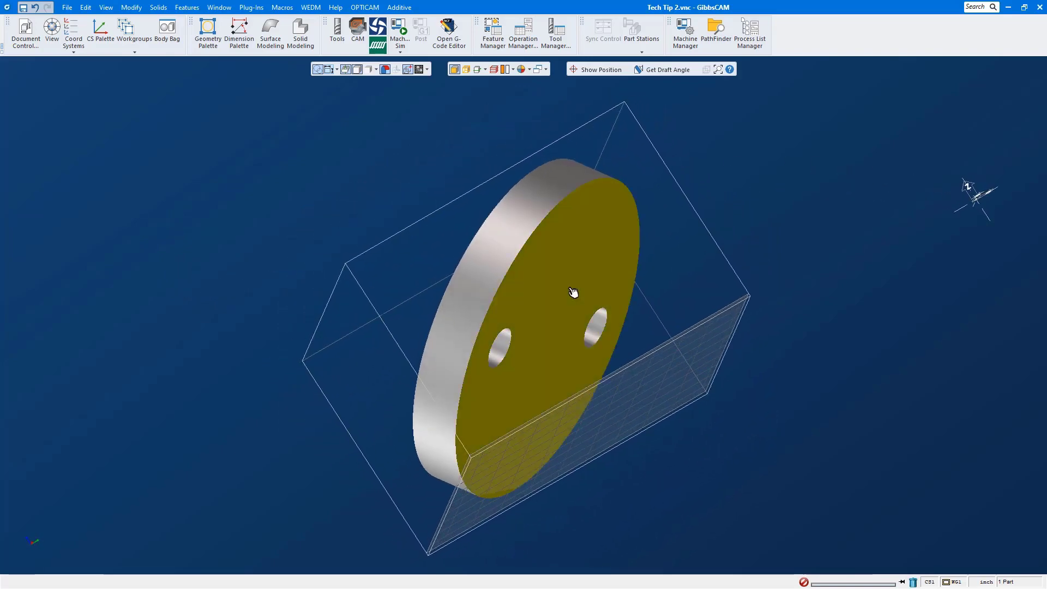
Align the selected disc face to the CS so the disc lies flat
right_click(572, 291)
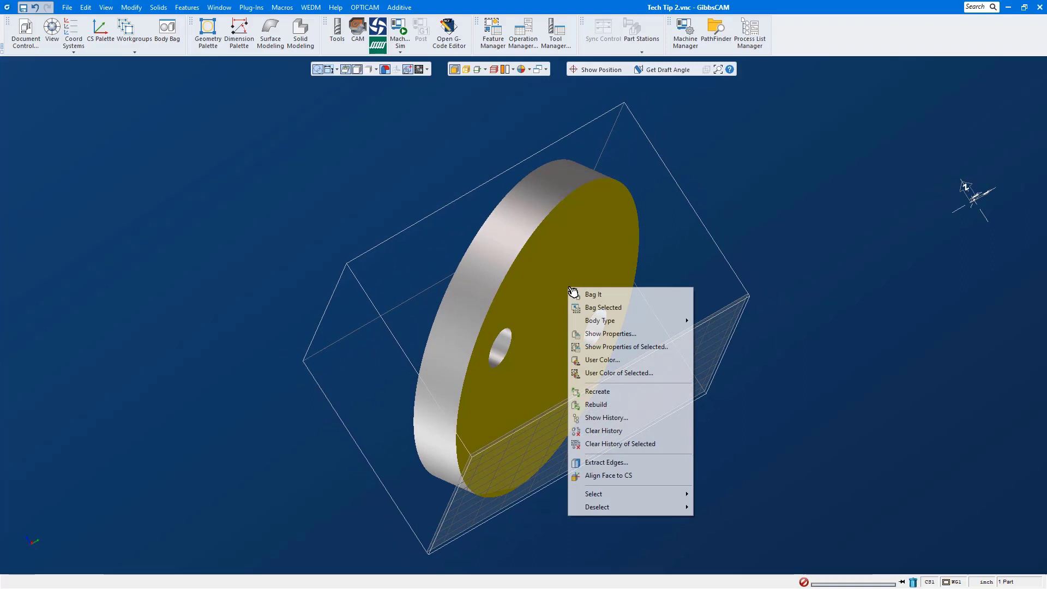
mouse_move(608, 475)
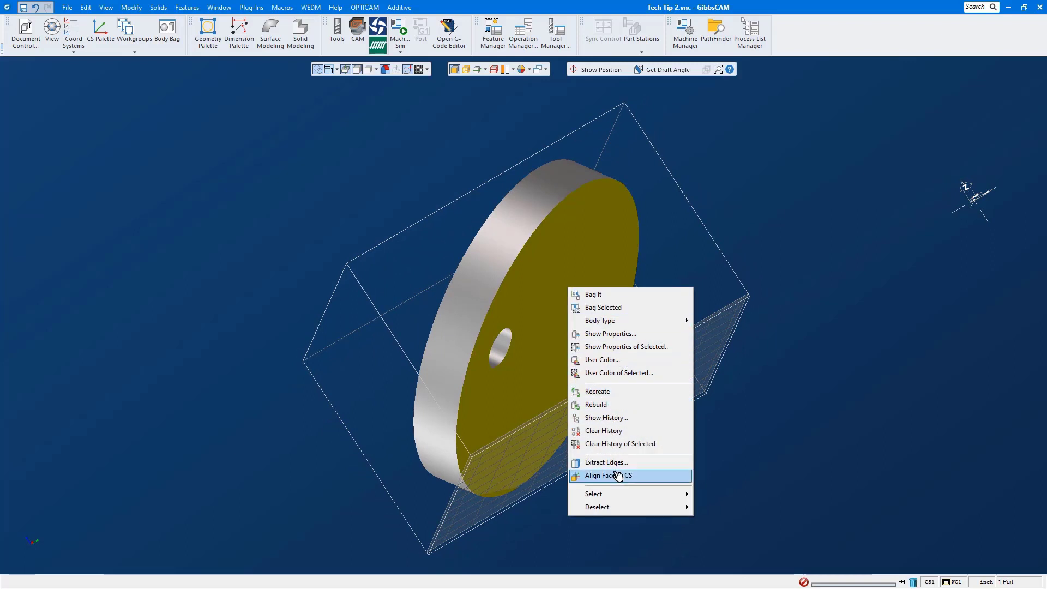
mouse_move(628, 479)
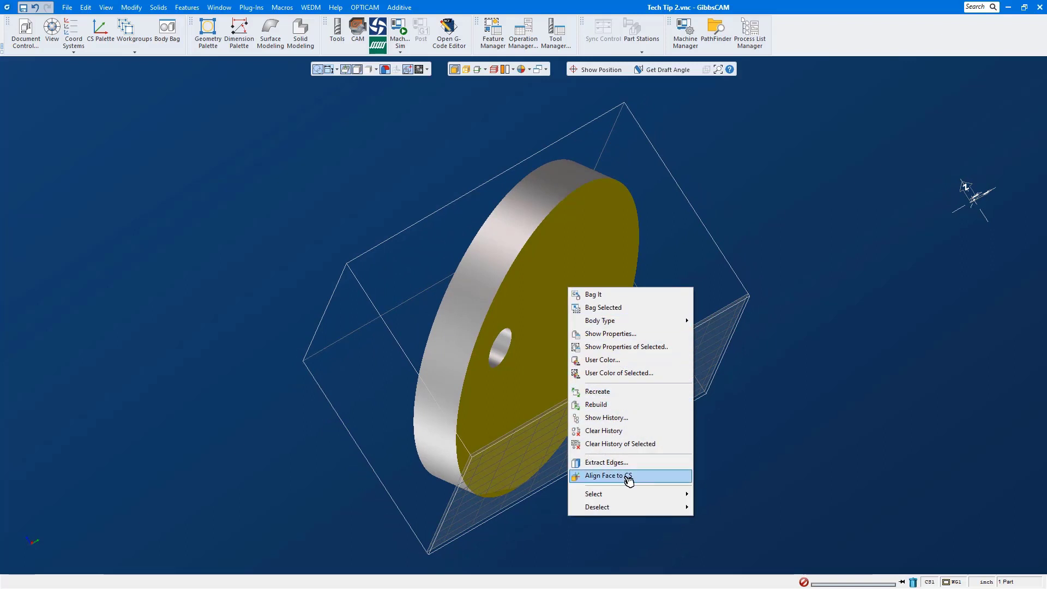
click(607, 476)
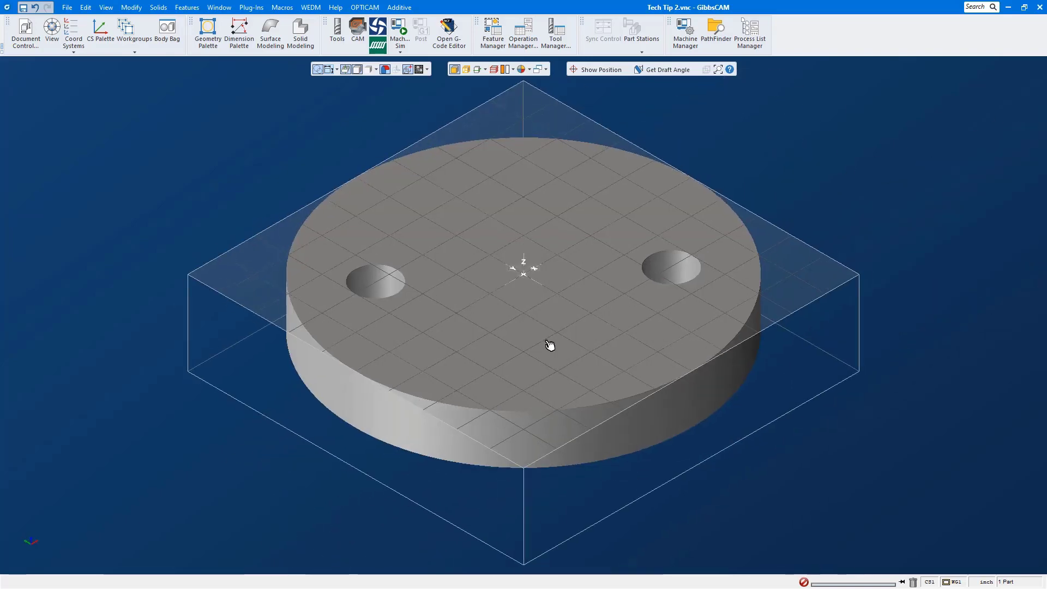
click(538, 337)
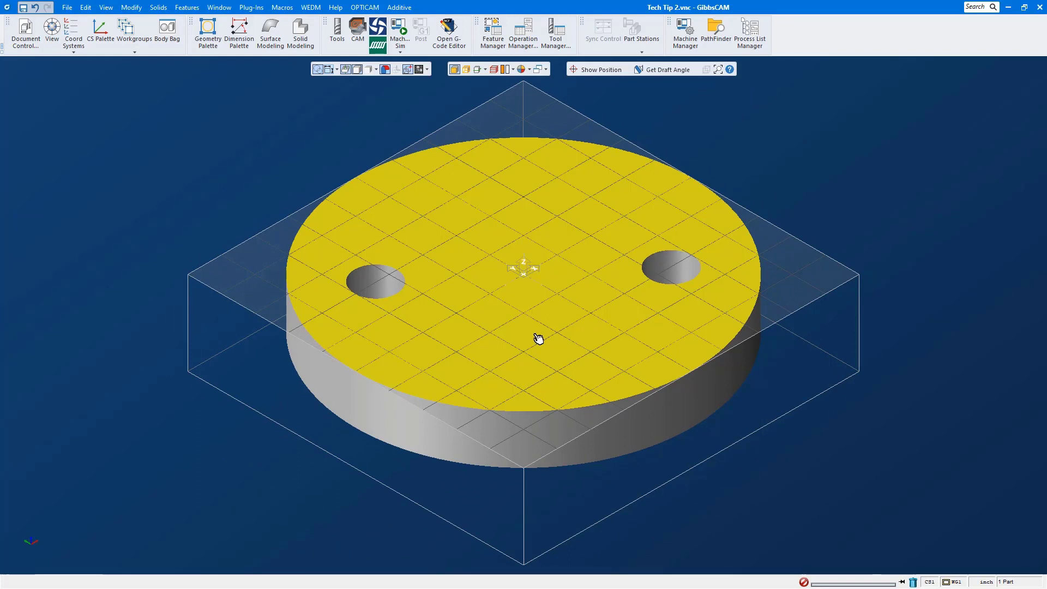
right_click(533, 283)
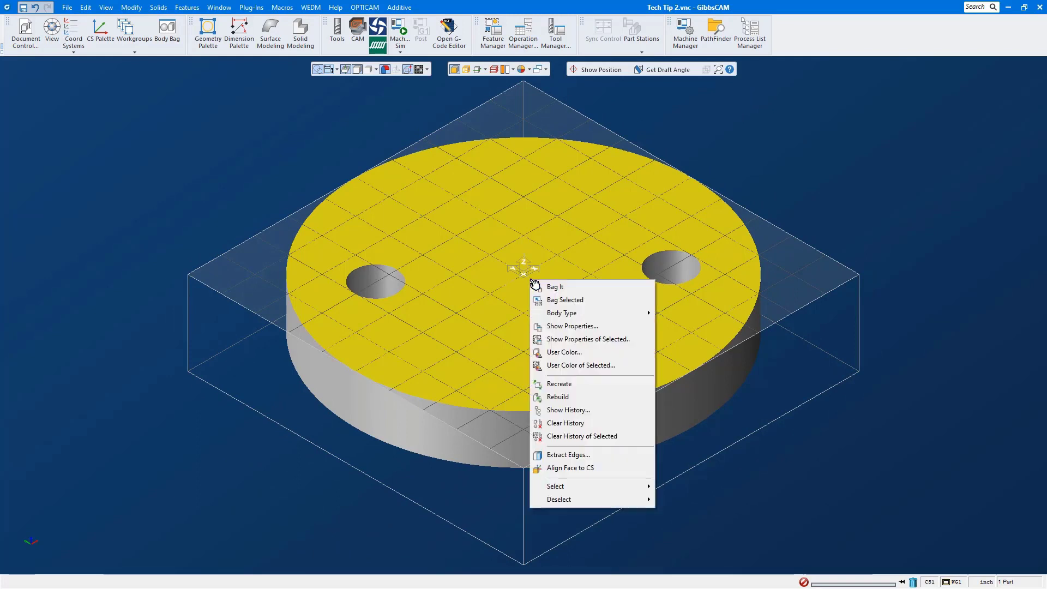
mouse_move(570, 468)
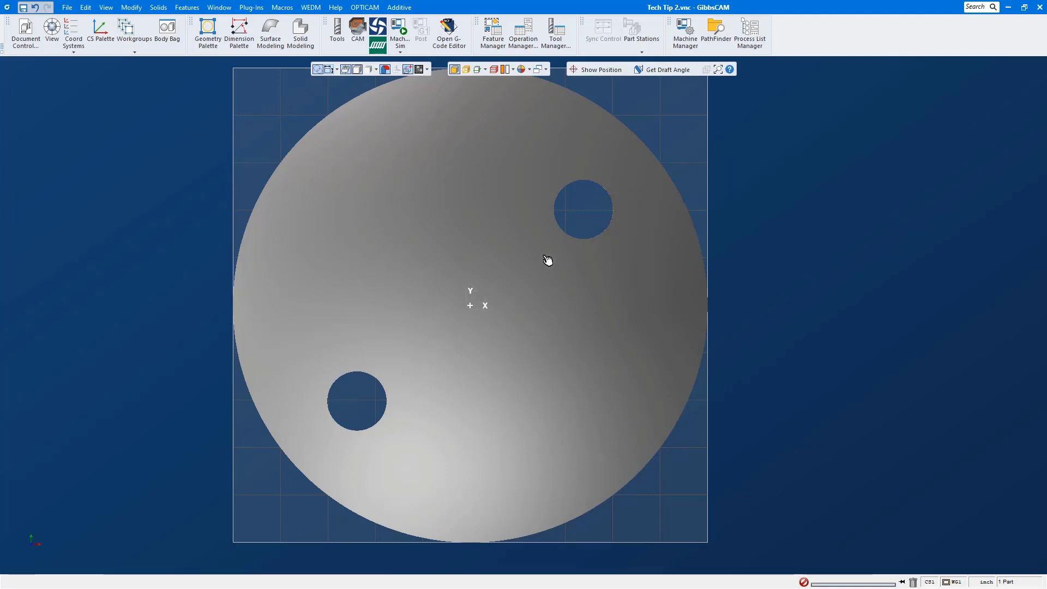
mouse_move(527, 335)
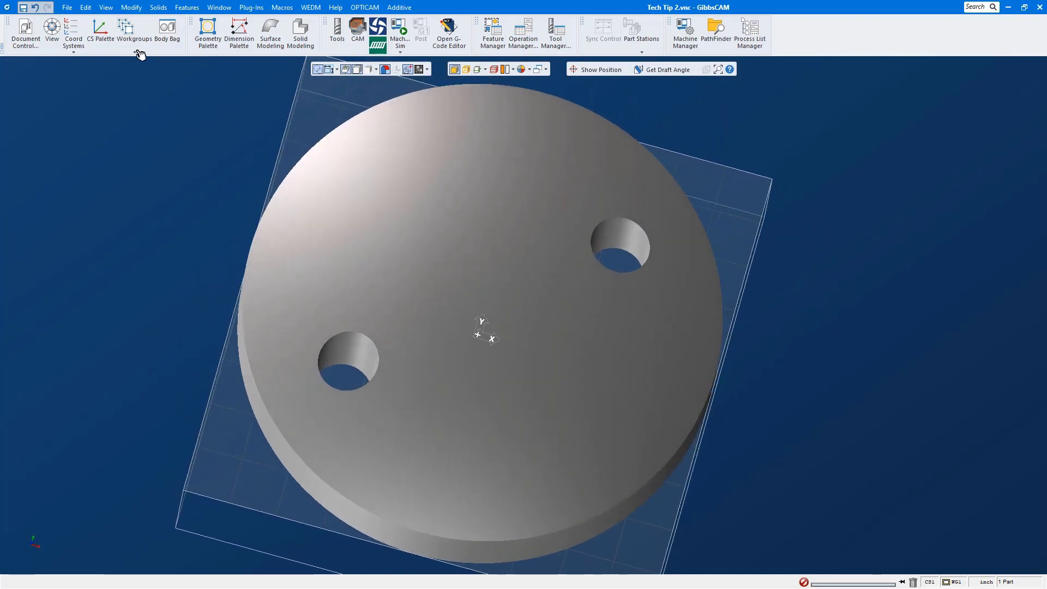
Add a User CS from the hole edges and align its H and V axes to the holes
click(100, 32)
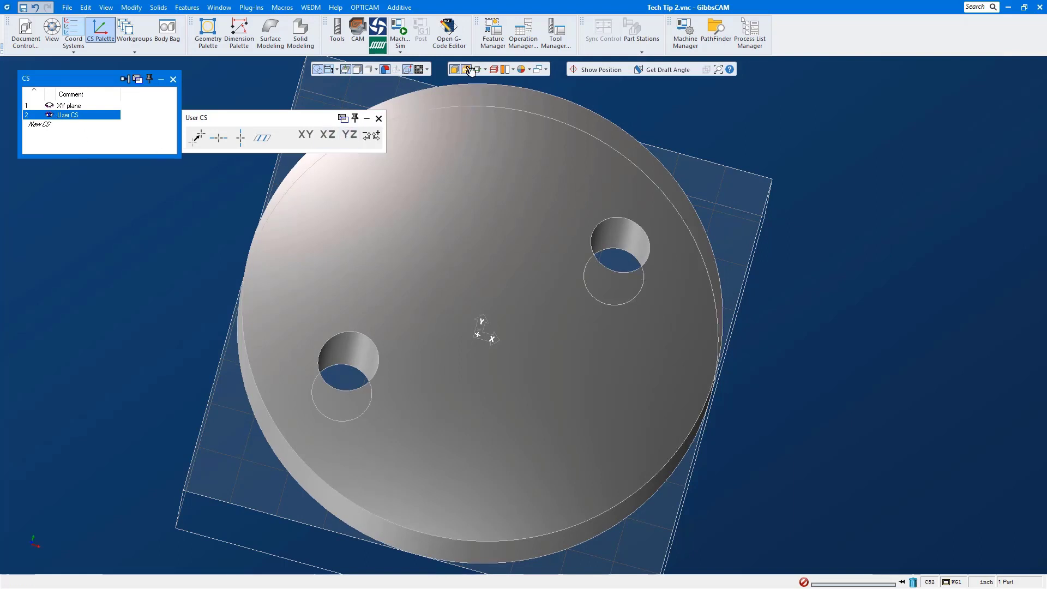
click(633, 259)
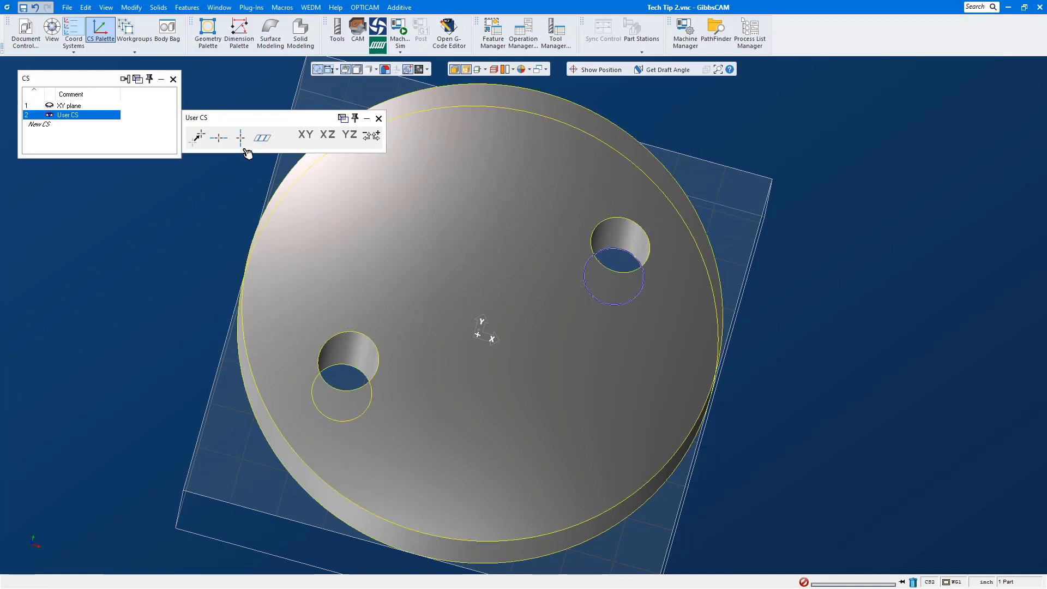
mouse_move(478, 345)
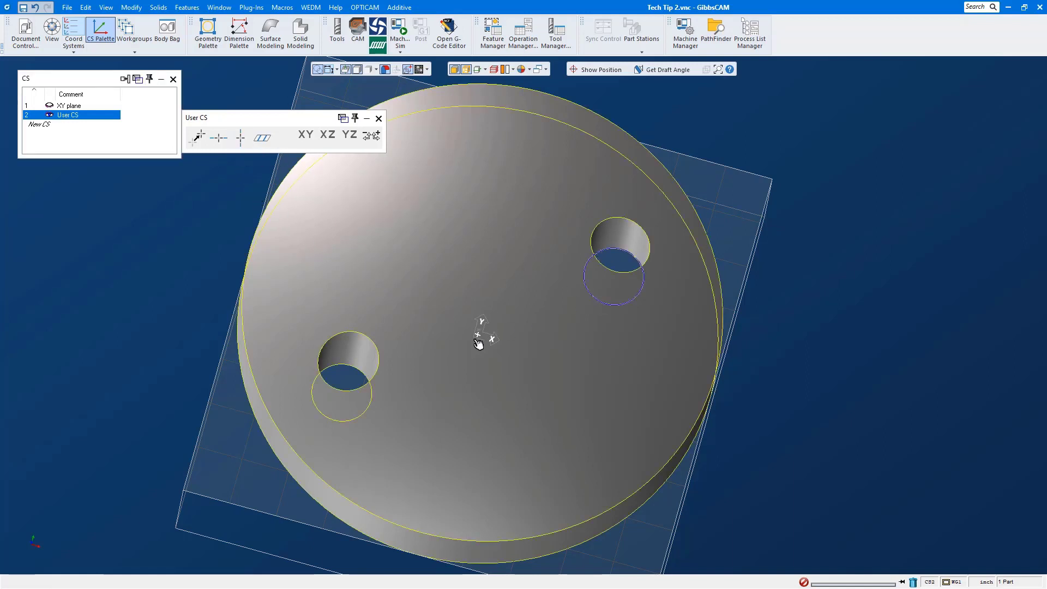
mouse_move(218, 138)
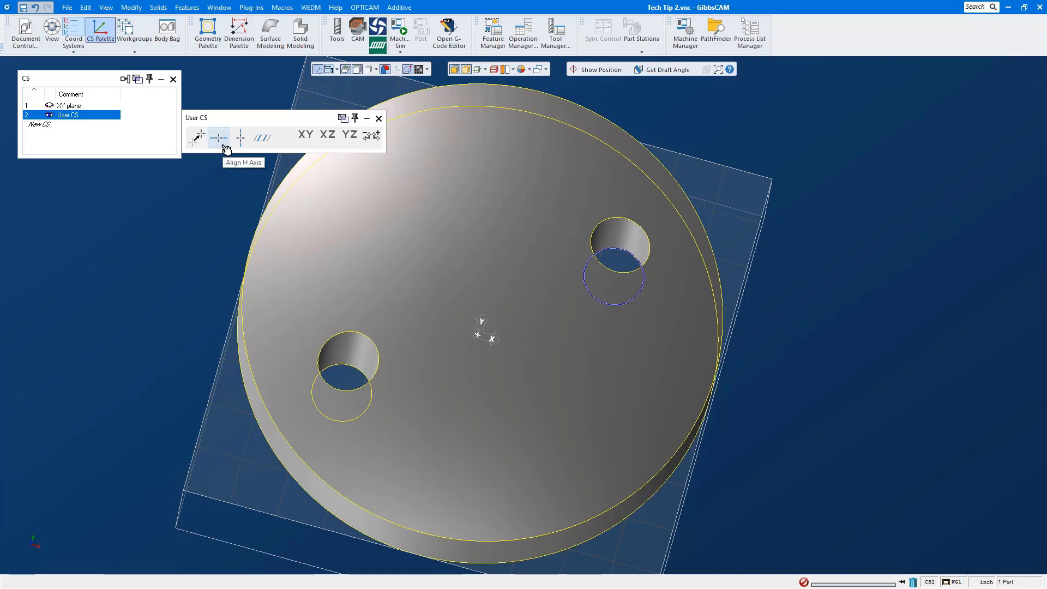
mouse_move(275, 221)
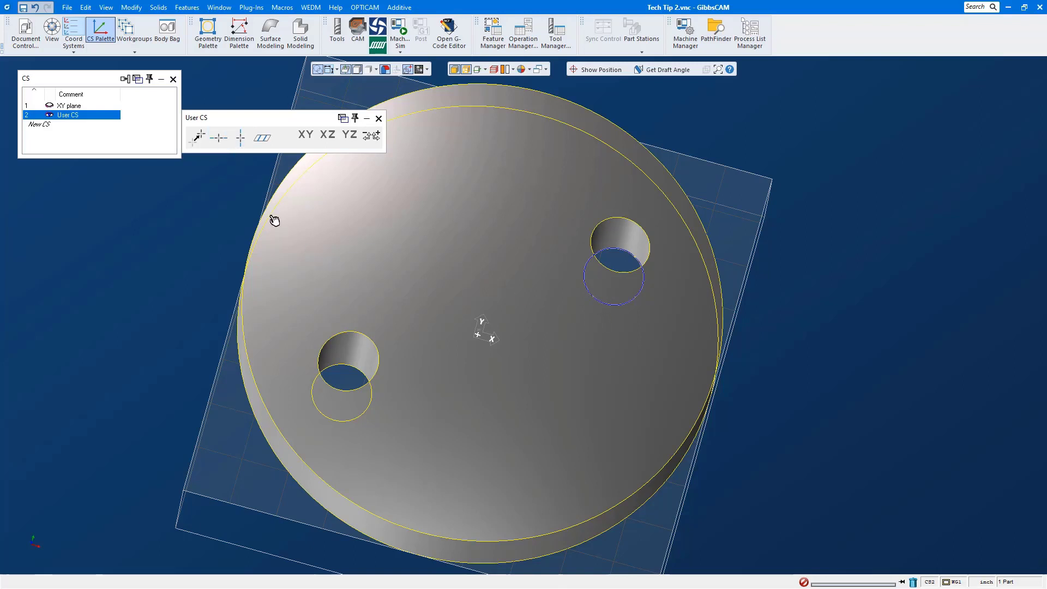
mouse_move(240, 138)
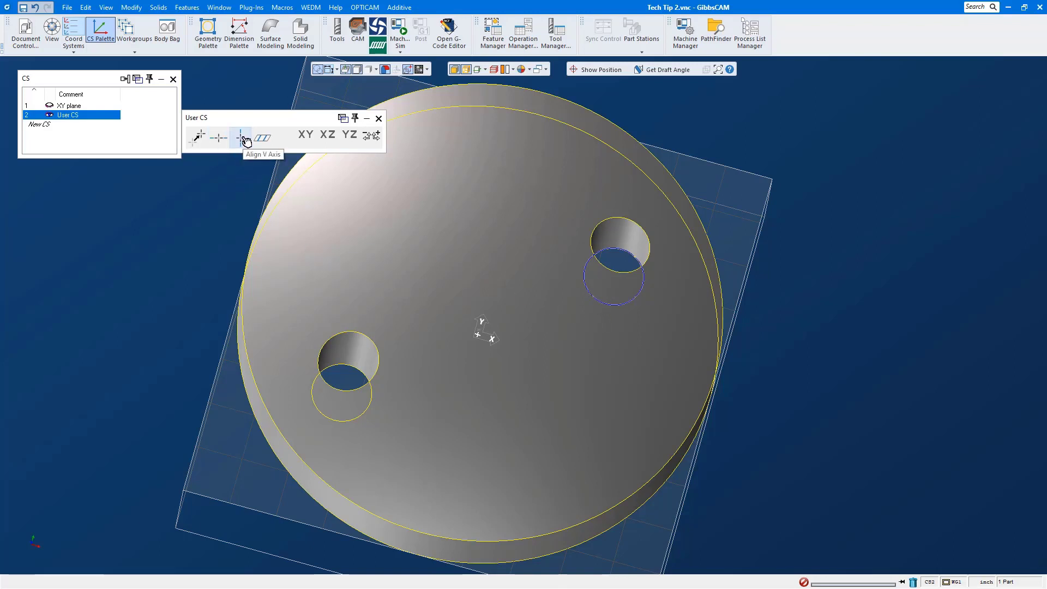
click(240, 137)
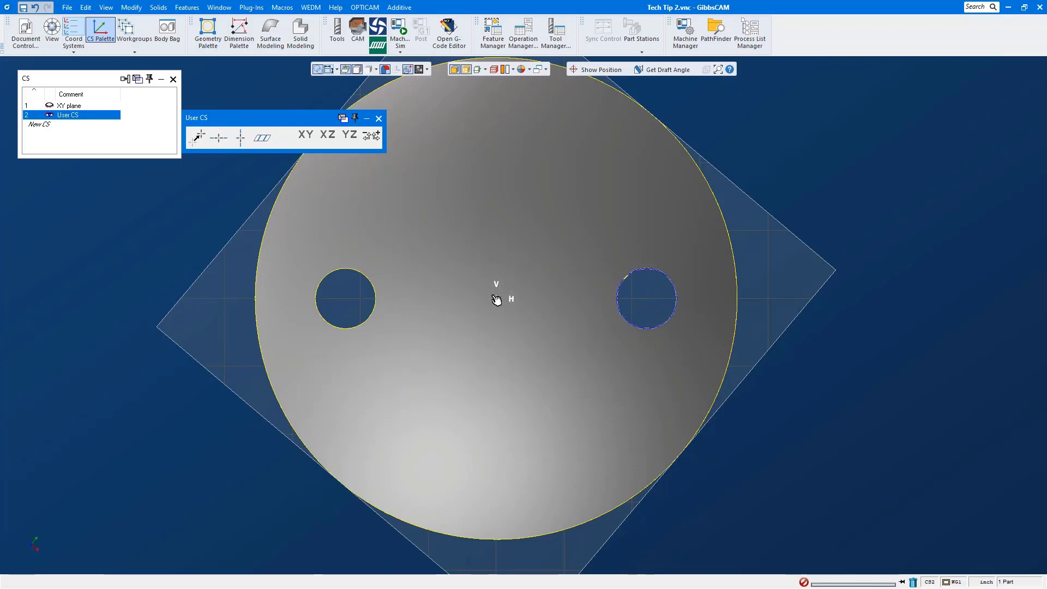
mouse_move(527, 312)
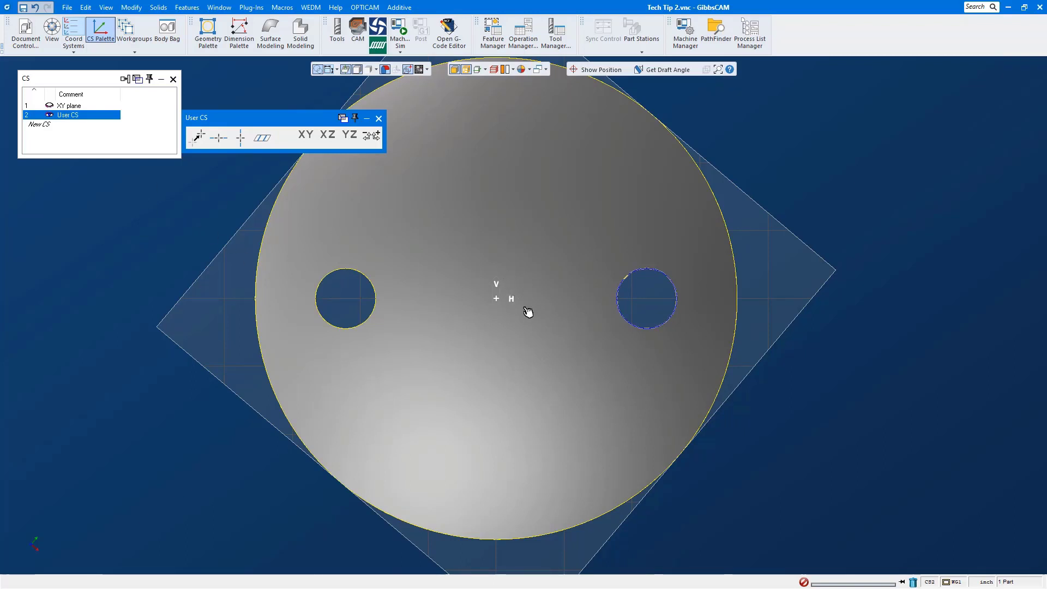
Show the disc's body properties and move it into the User CS with Change CS (XYZ)
right_click(528, 312)
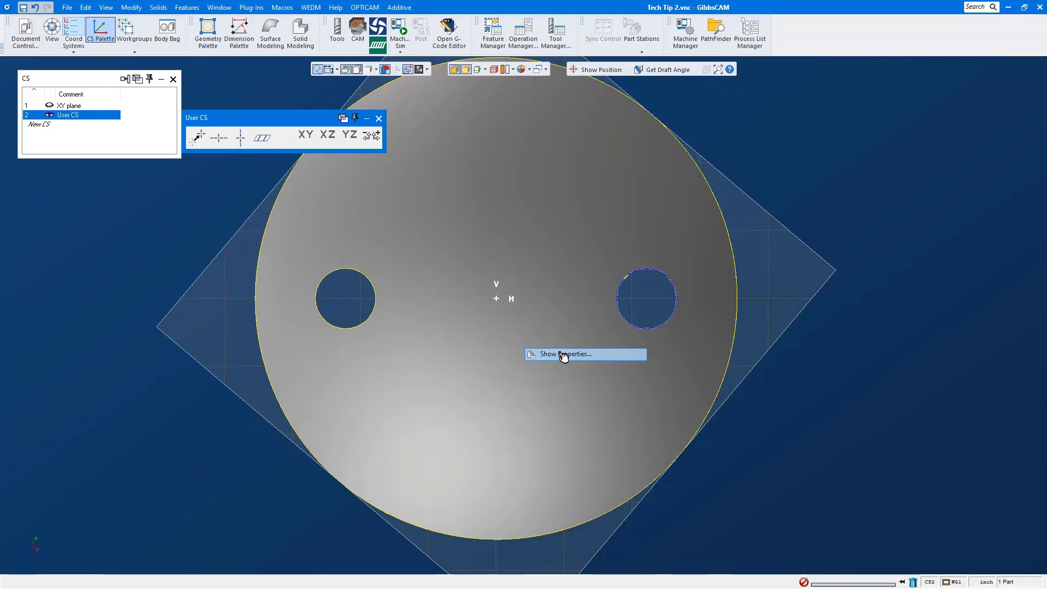
click(562, 354)
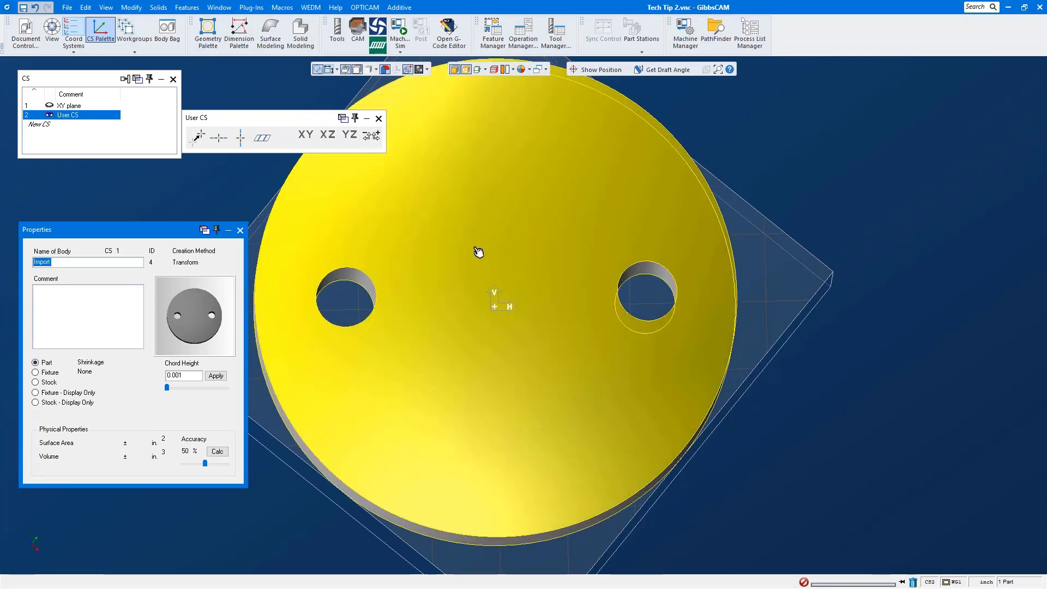
click(73, 78)
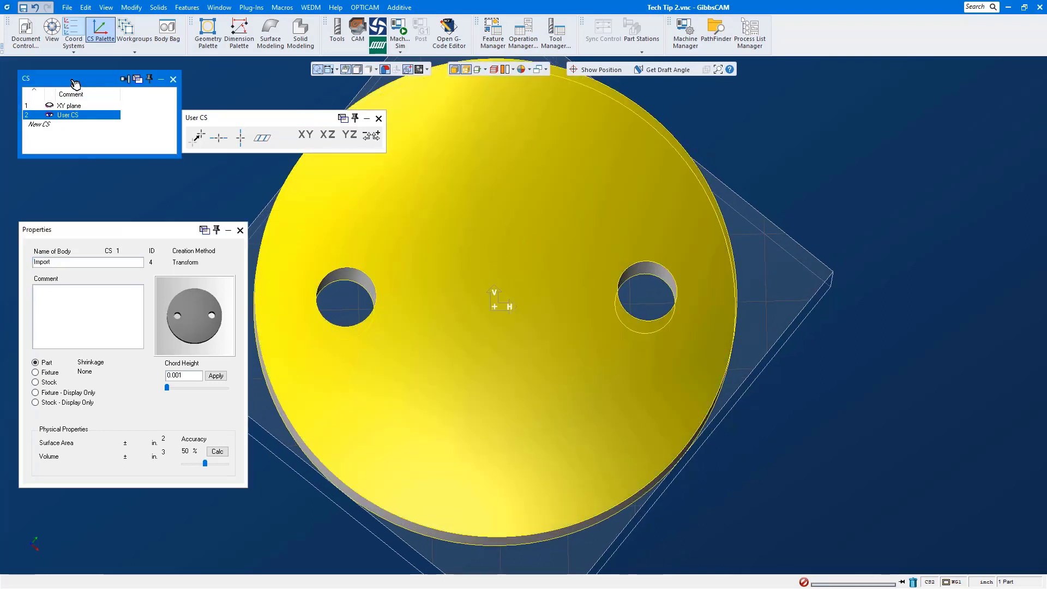
right_click(67, 114)
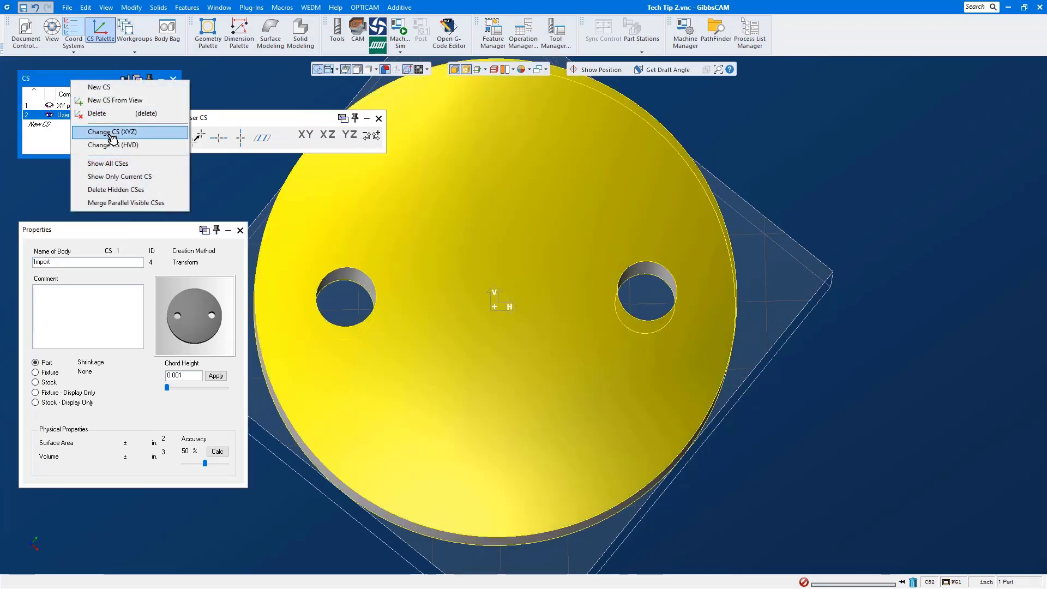
click(113, 132)
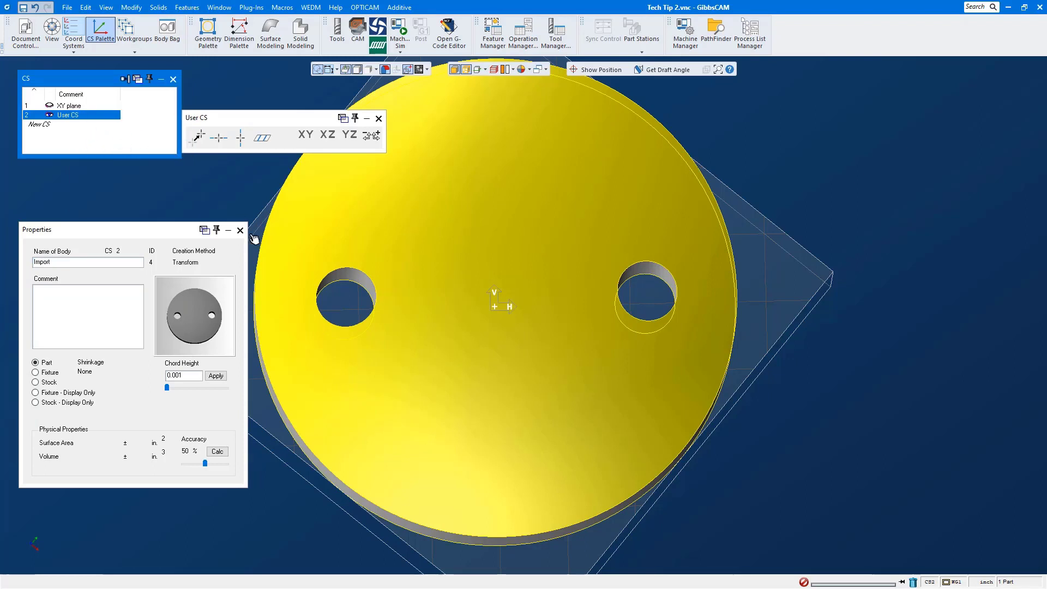
mouse_move(89, 146)
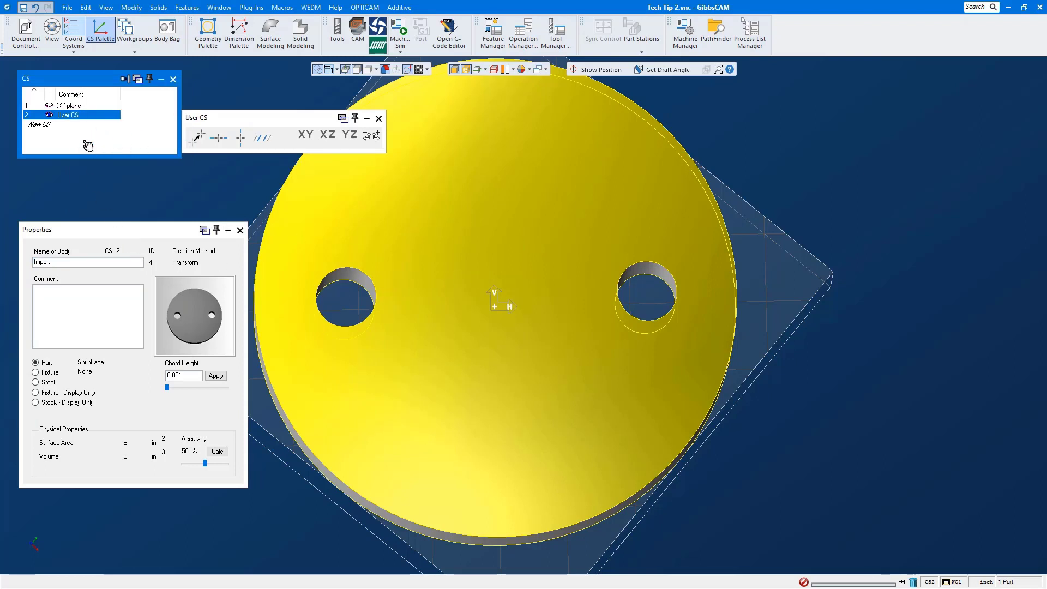
Transfer the disc onto the XY plane with Change CS (HVD)
click(69, 105)
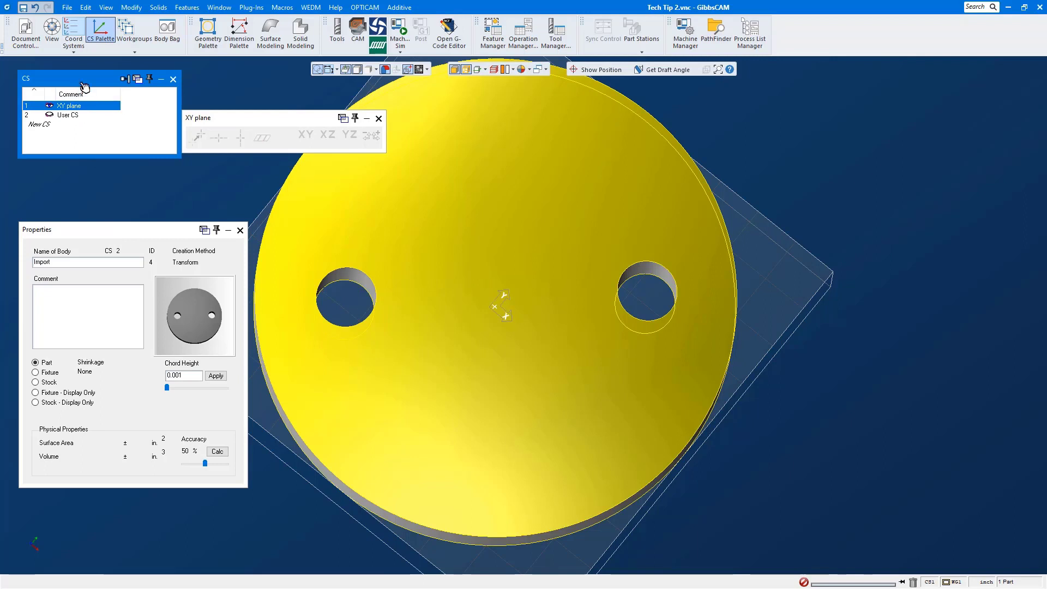
right_click(71, 105)
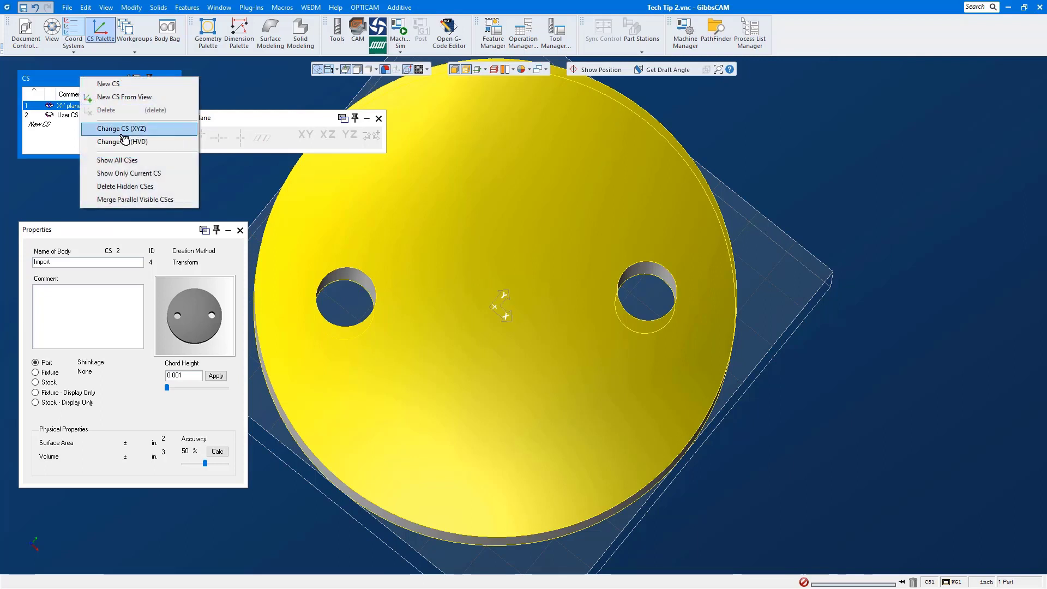
mouse_move(122, 142)
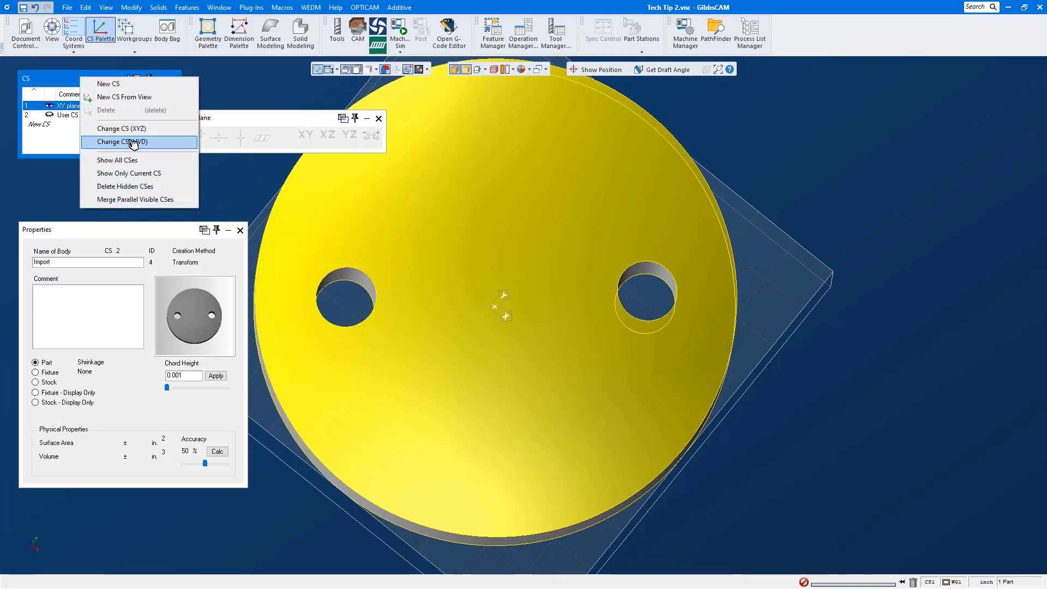
click(121, 142)
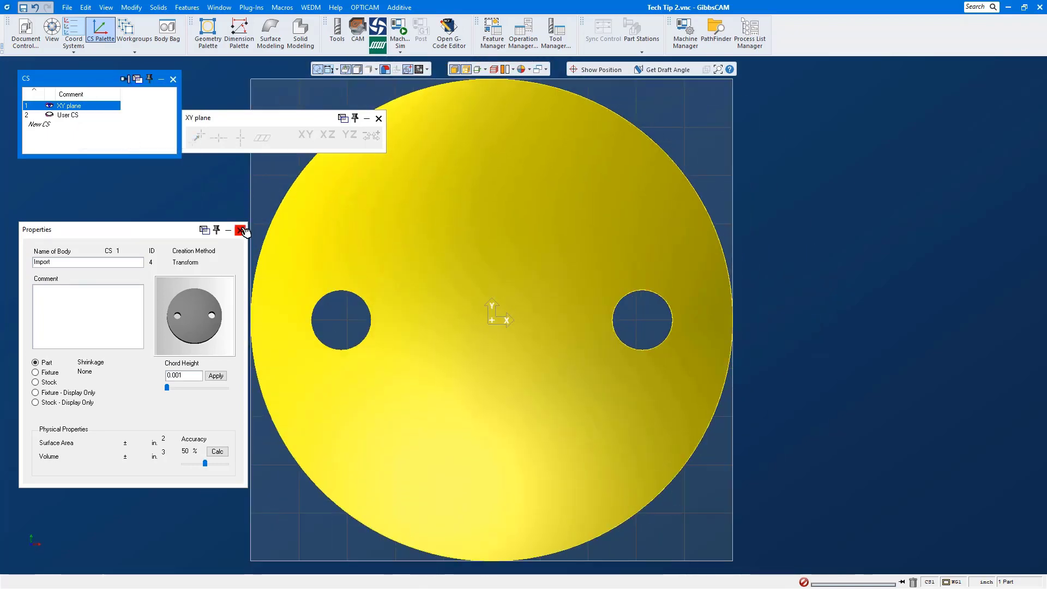
Close the disc's body properties and clear the picked hole edges
click(242, 230)
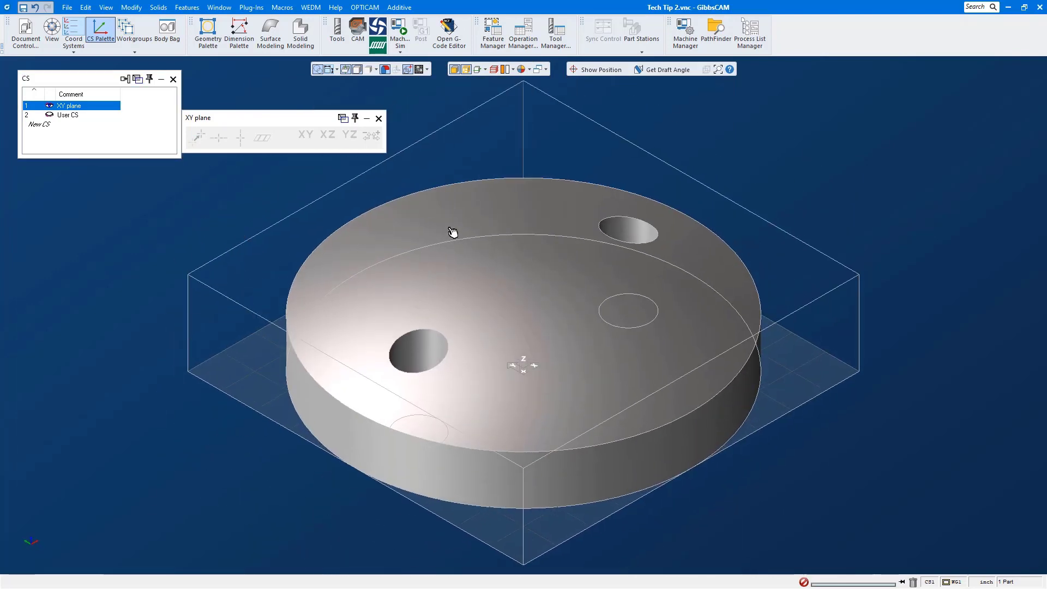
click(465, 68)
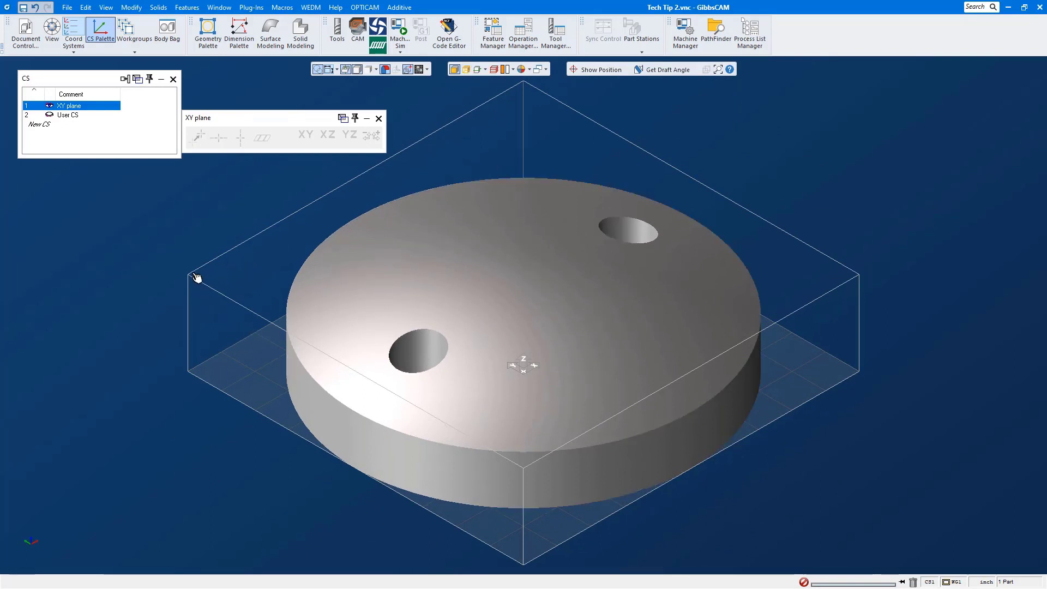
mouse_move(220, 252)
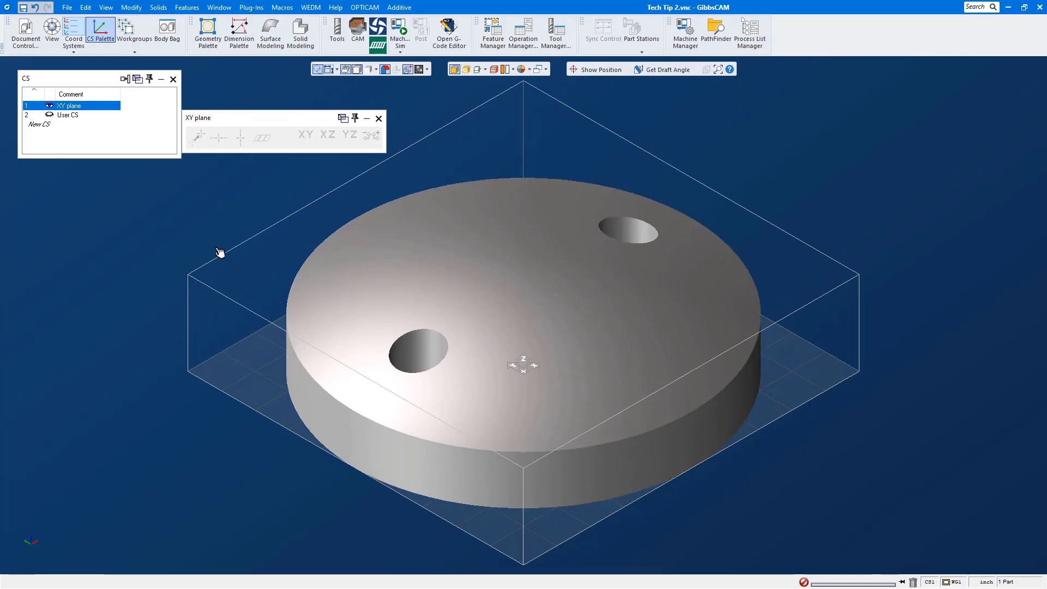